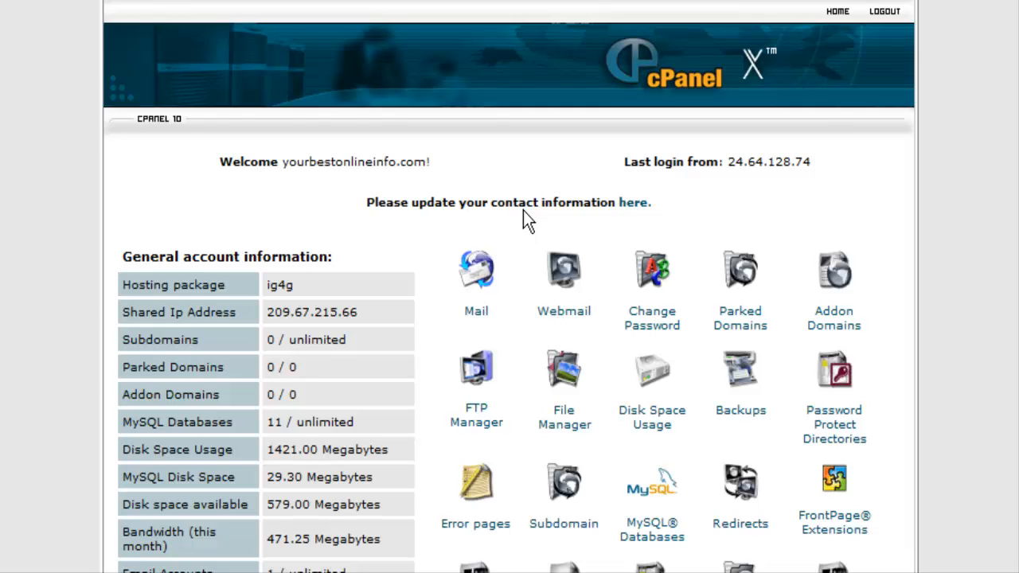
mouse_move(140, 228)
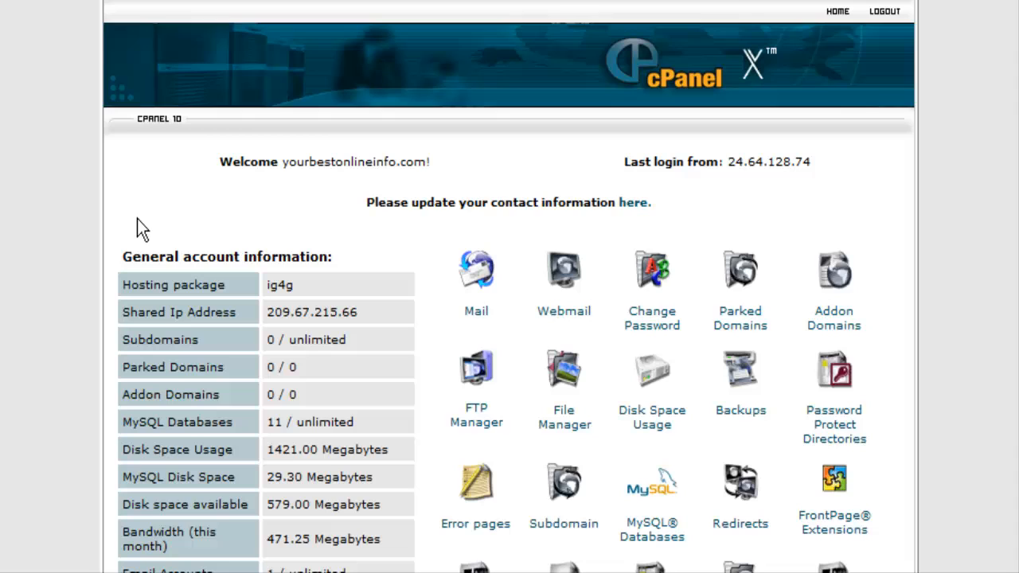
mouse_move(834, 391)
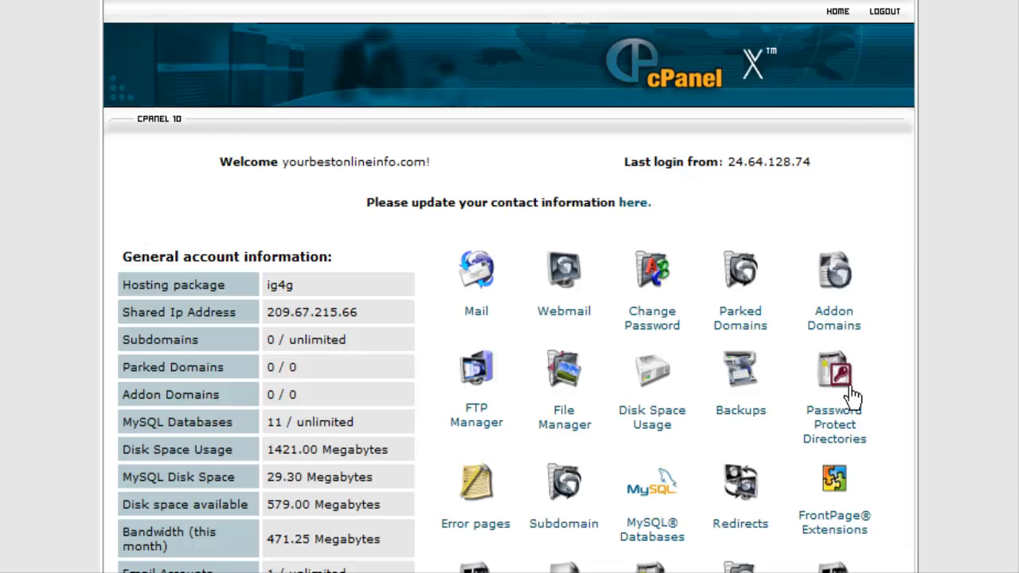
mouse_move(726, 227)
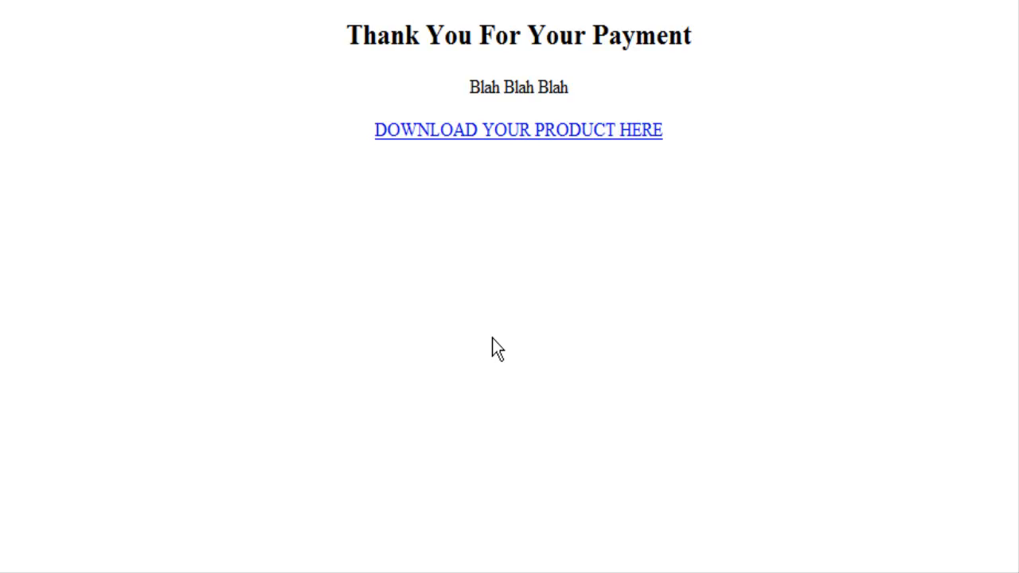
mouse_move(532, 312)
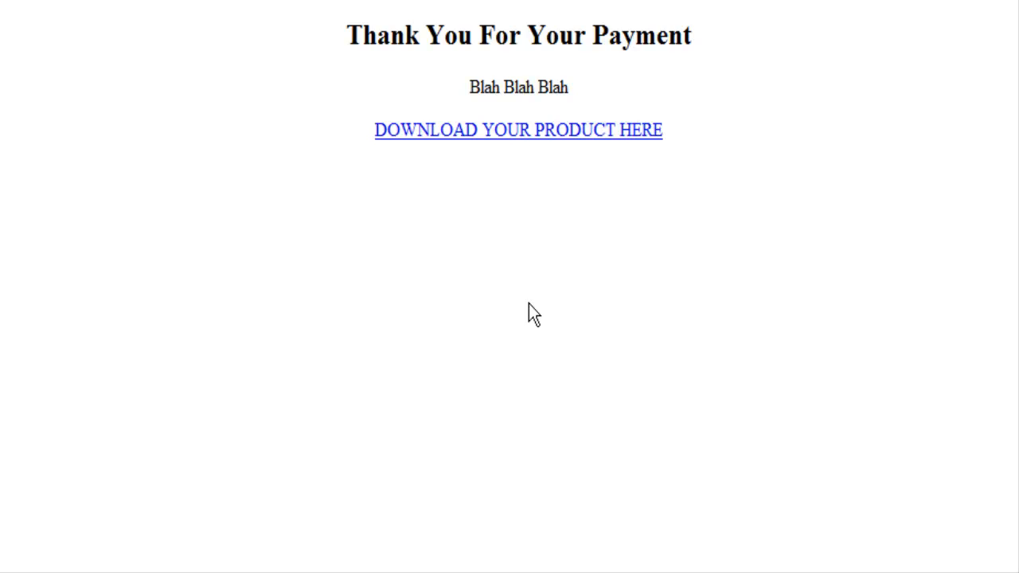
mouse_move(544, 140)
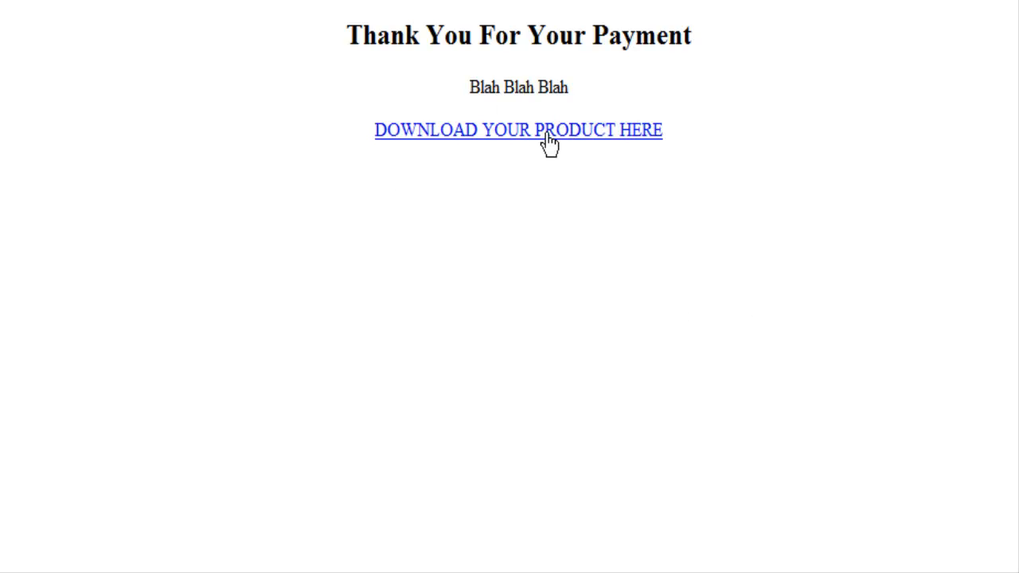
mouse_move(539, 150)
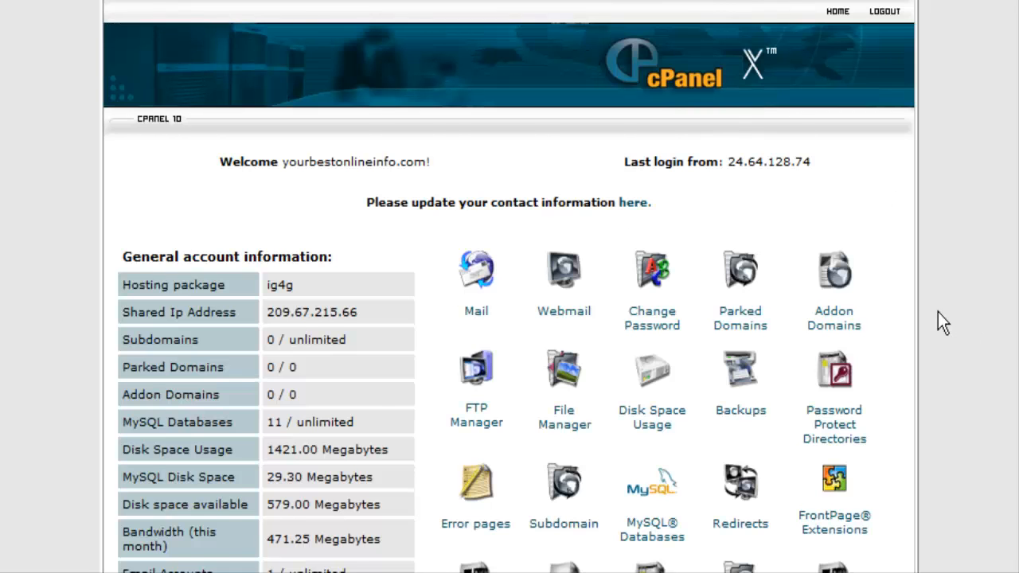
- Go into File Manager and enter the public_html folder to list the site's subfolders
scroll("down", 3)
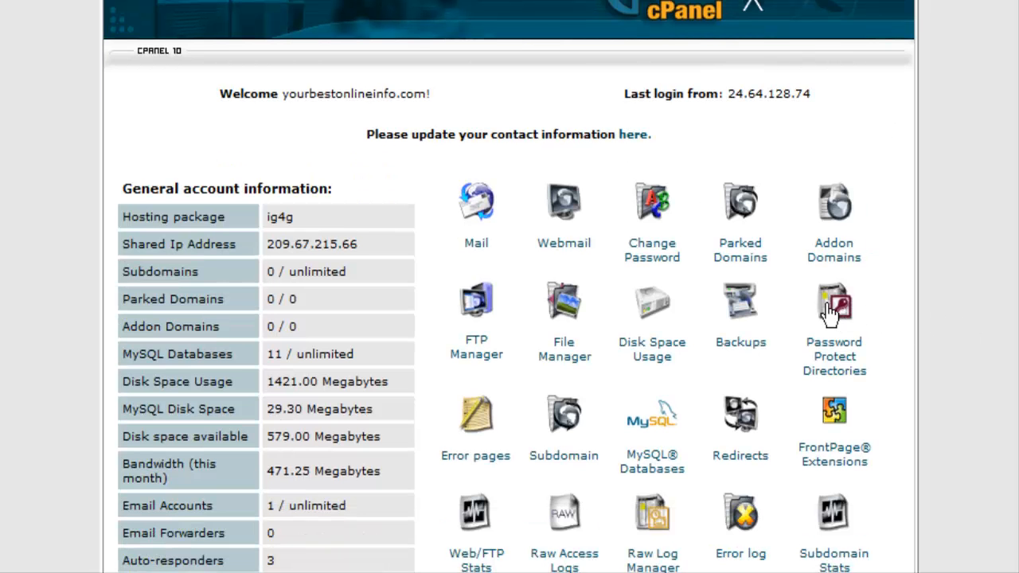
left_click(834, 306)
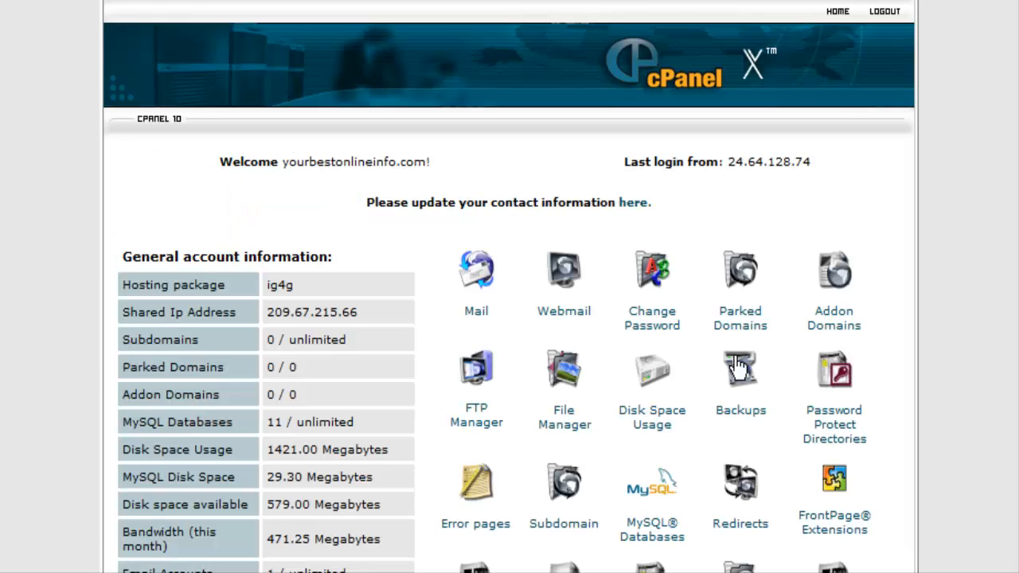
mouse_move(555, 374)
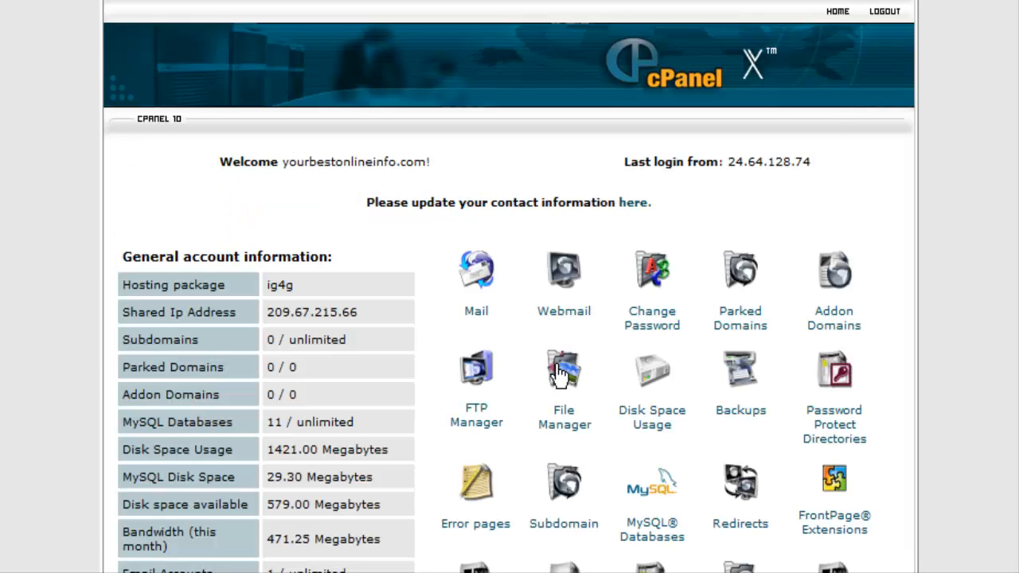
left_click(564, 369)
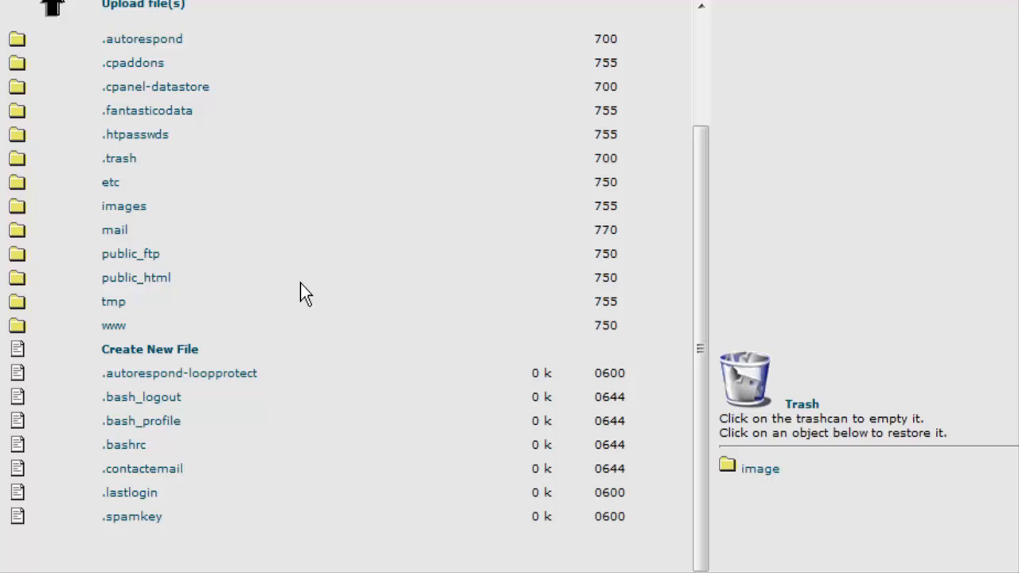
mouse_move(17, 283)
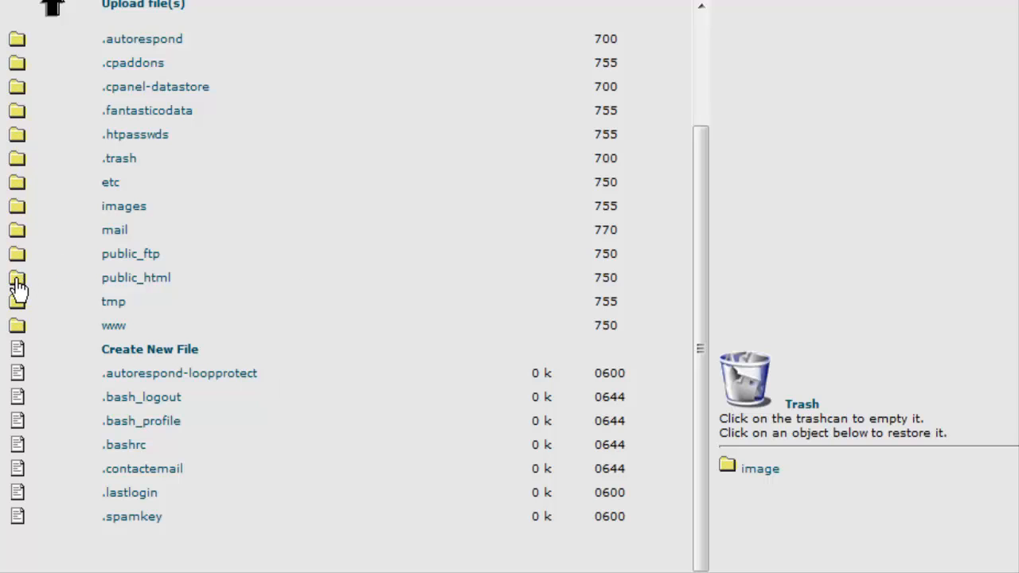
mouse_move(191, 288)
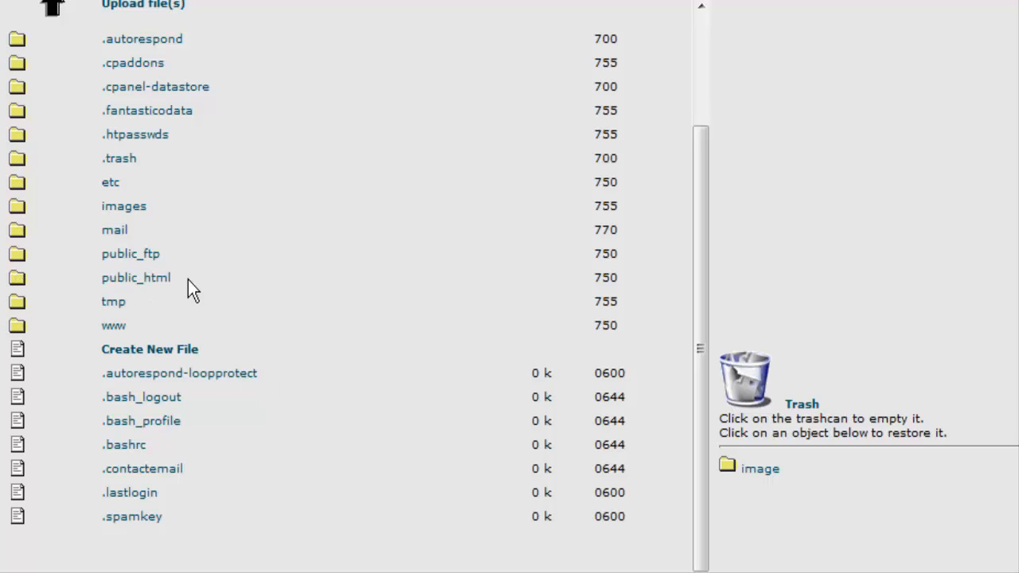
mouse_move(22, 284)
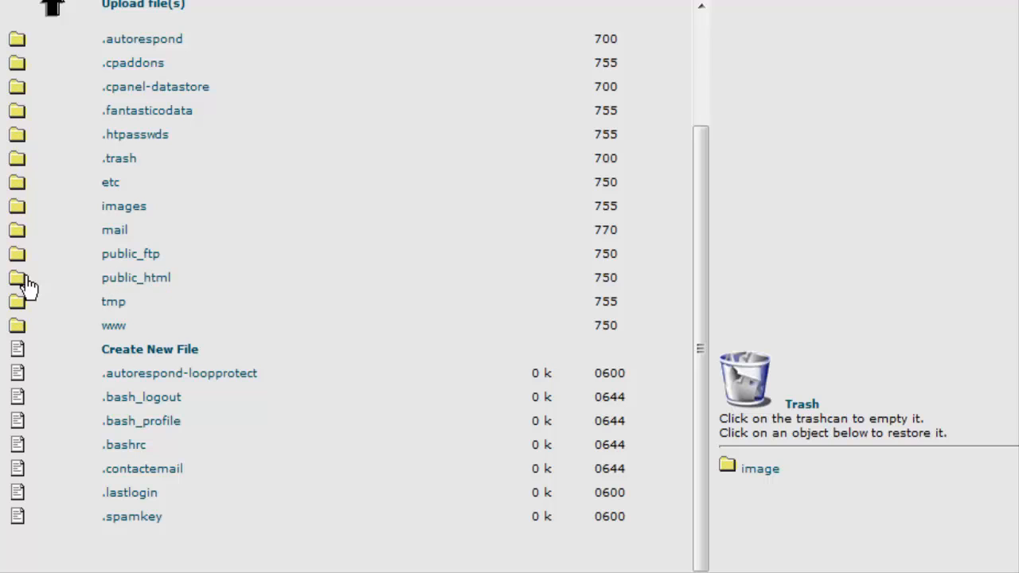
mouse_move(17, 285)
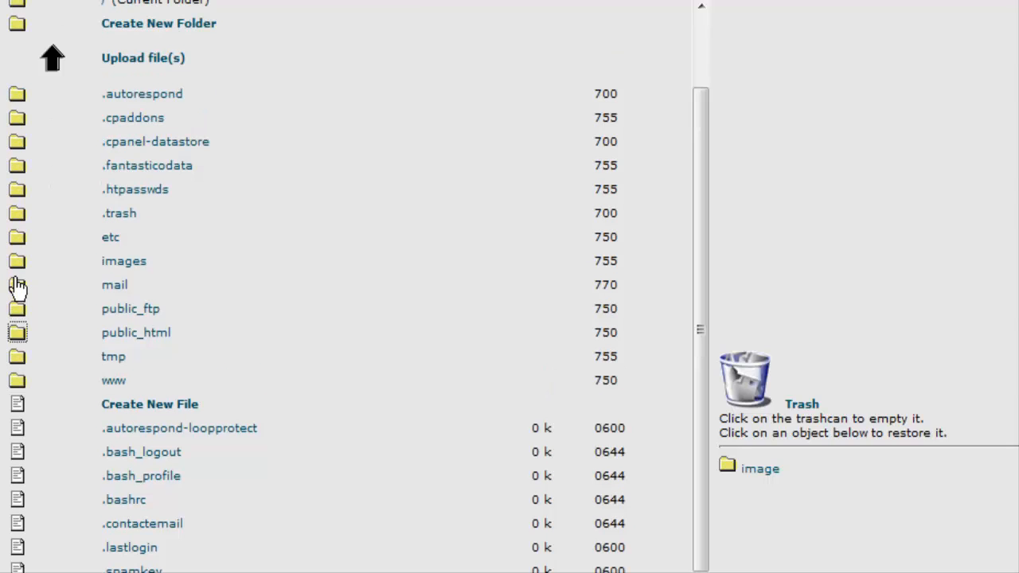
mouse_move(18, 333)
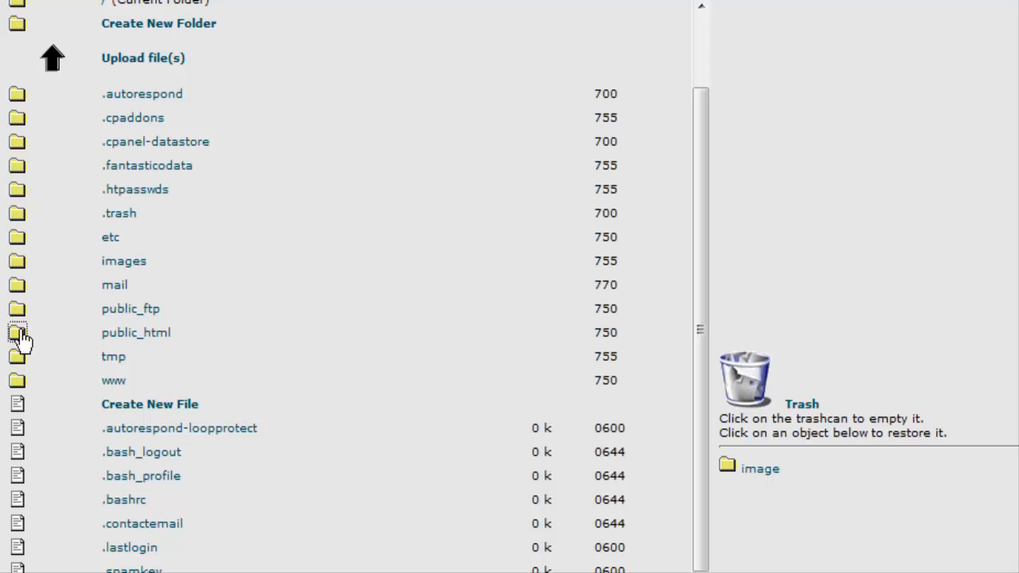
left_click(17, 330)
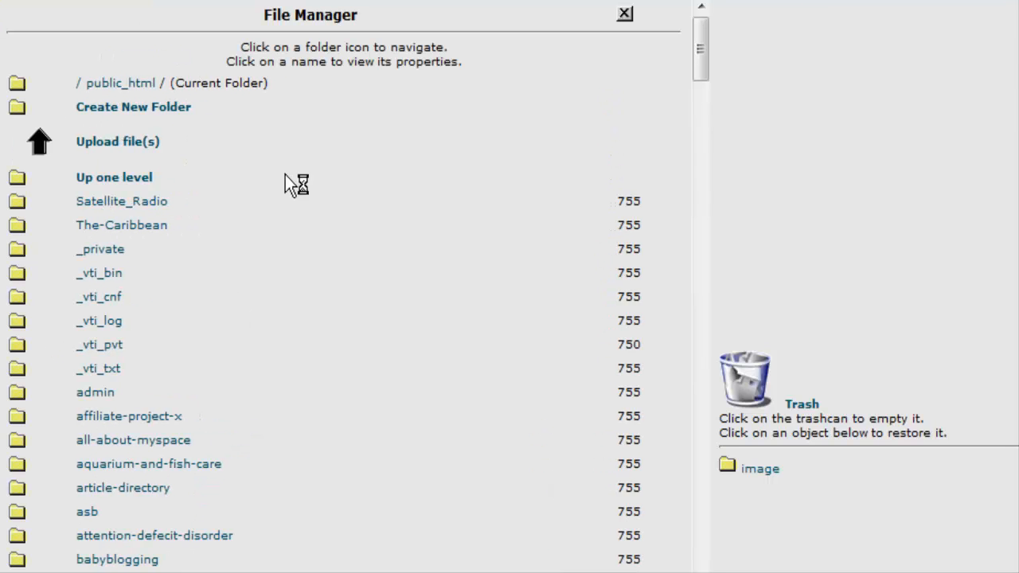
mouse_move(239, 367)
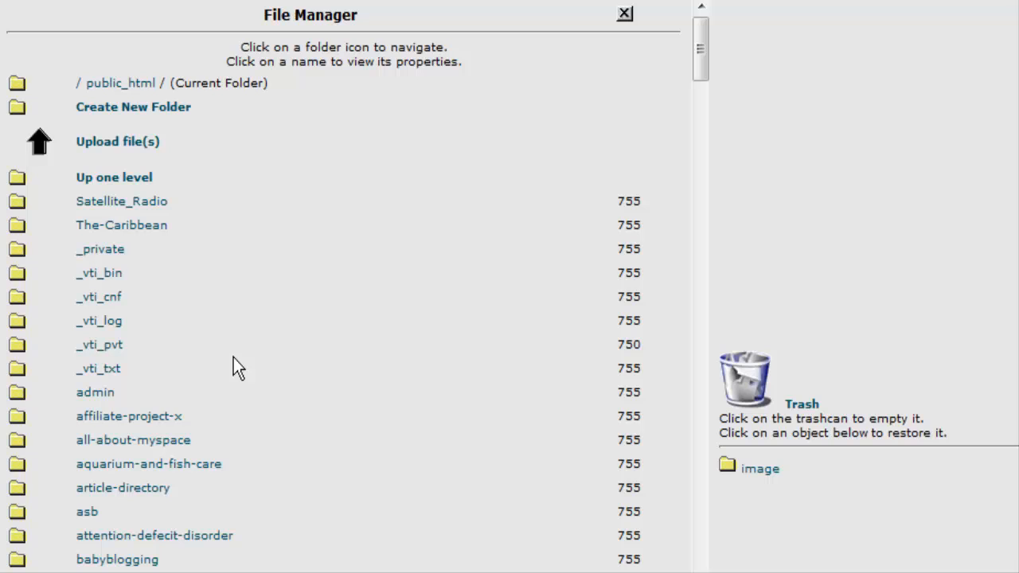
mouse_move(350, 226)
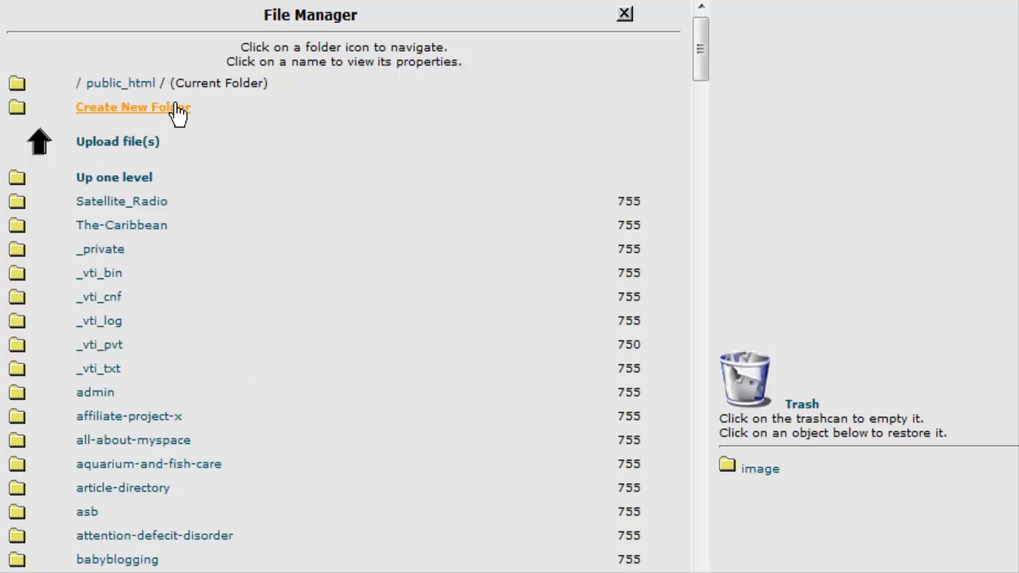
- Create a new folder named 'password-protected' inside public_html
left_click(133, 107)
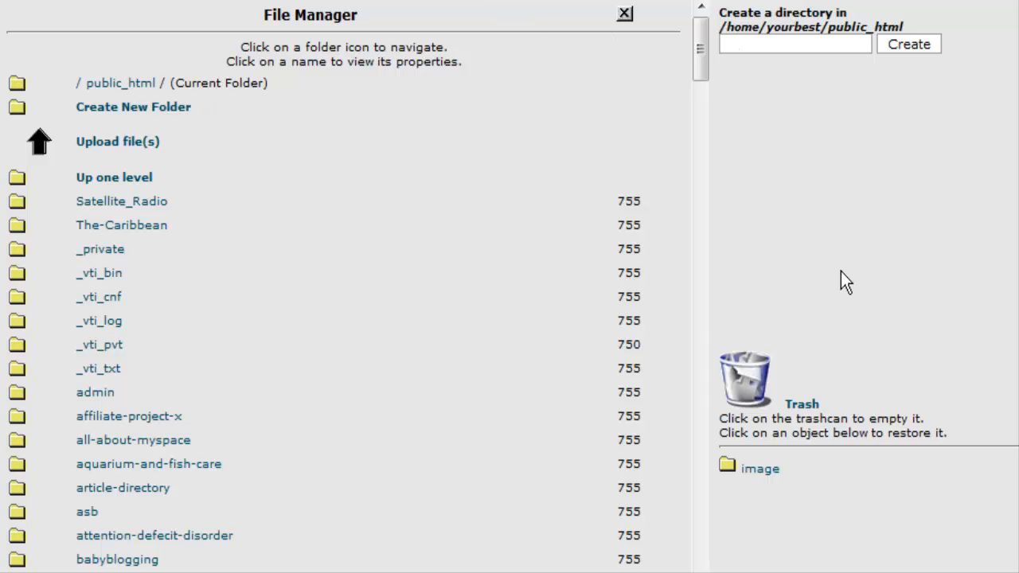
type("pas")
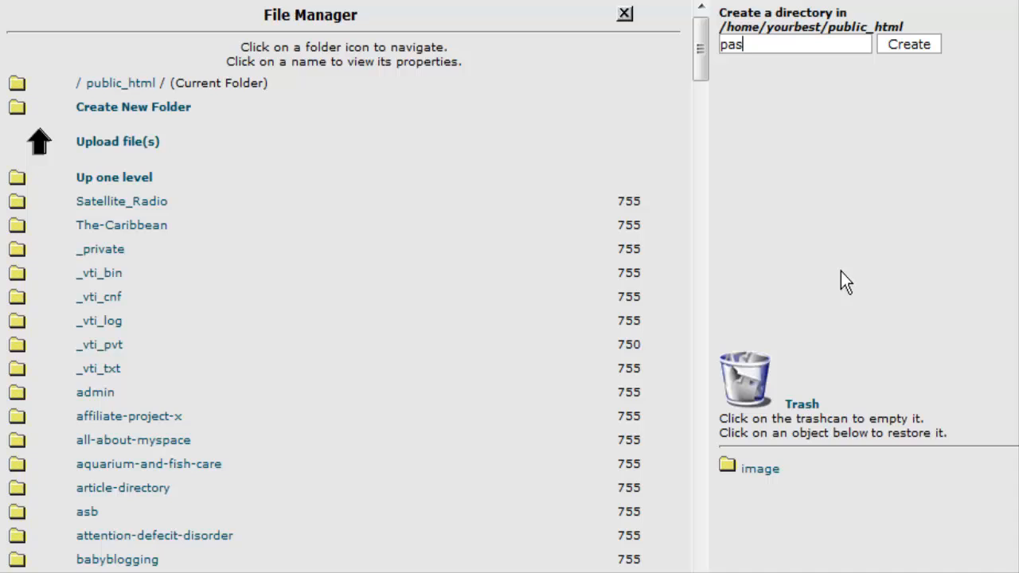
type("sw")
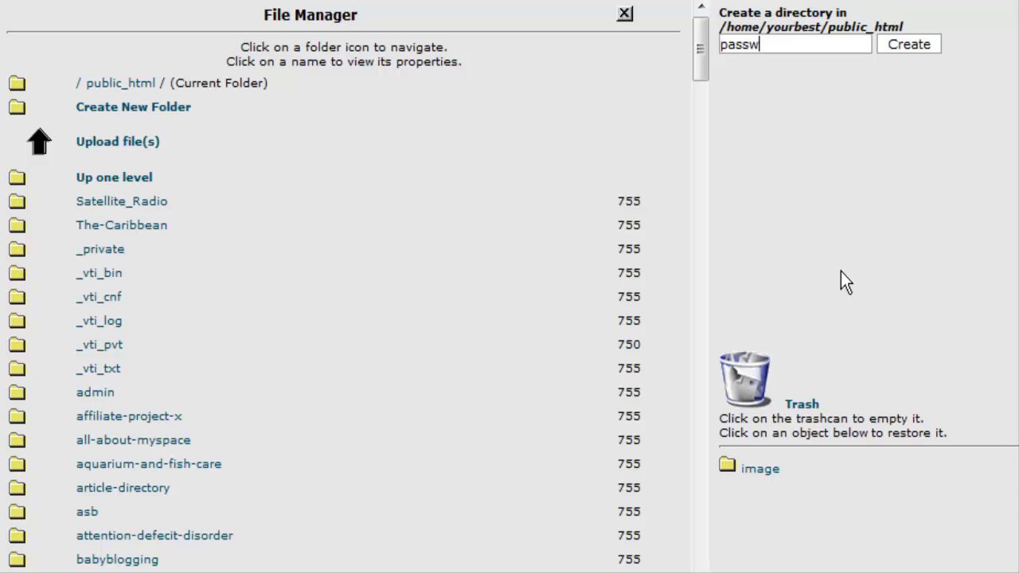
type("ord-")
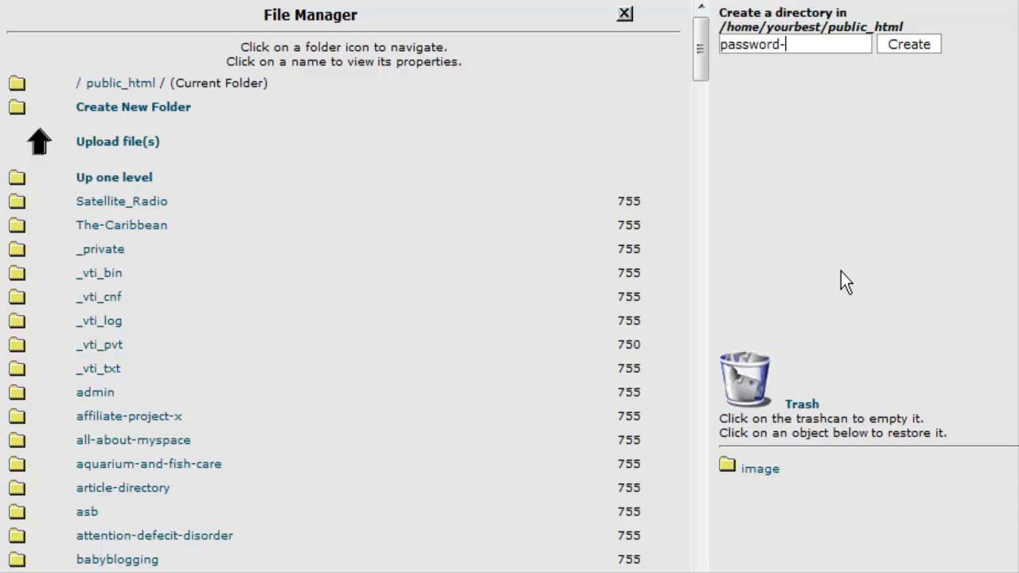
type("pro")
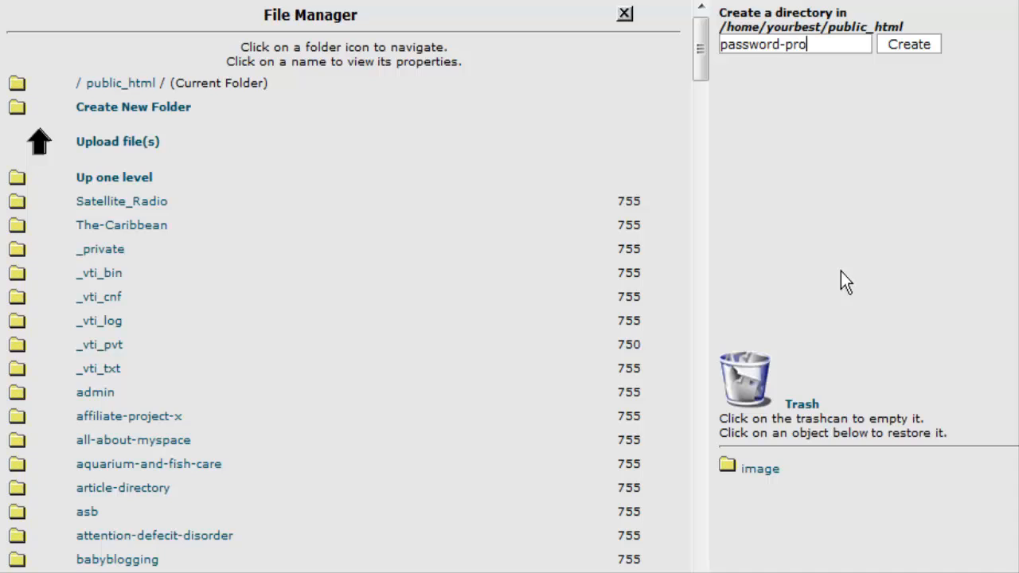
type("tect")
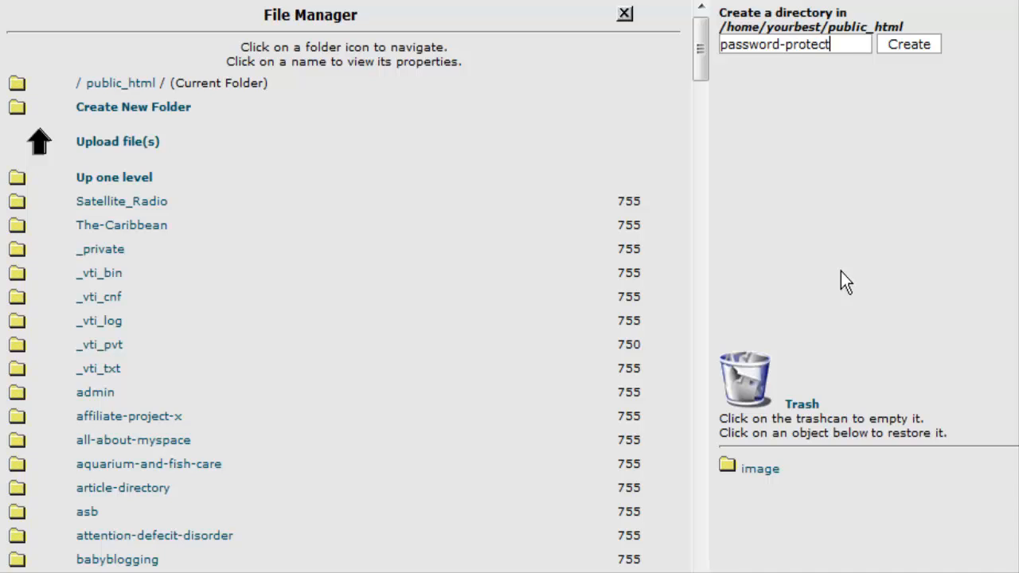
type("ed")
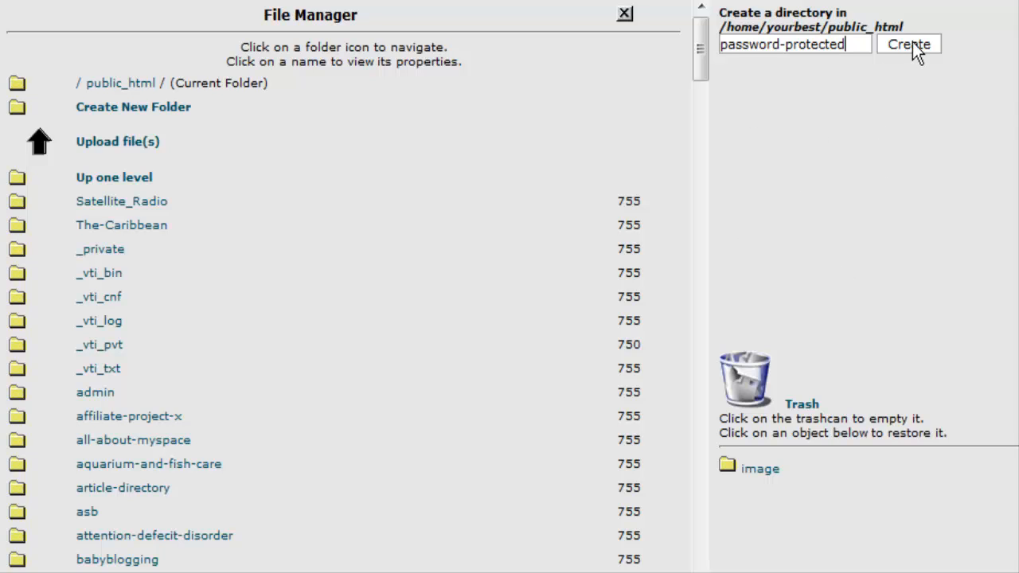
left_click(912, 51)
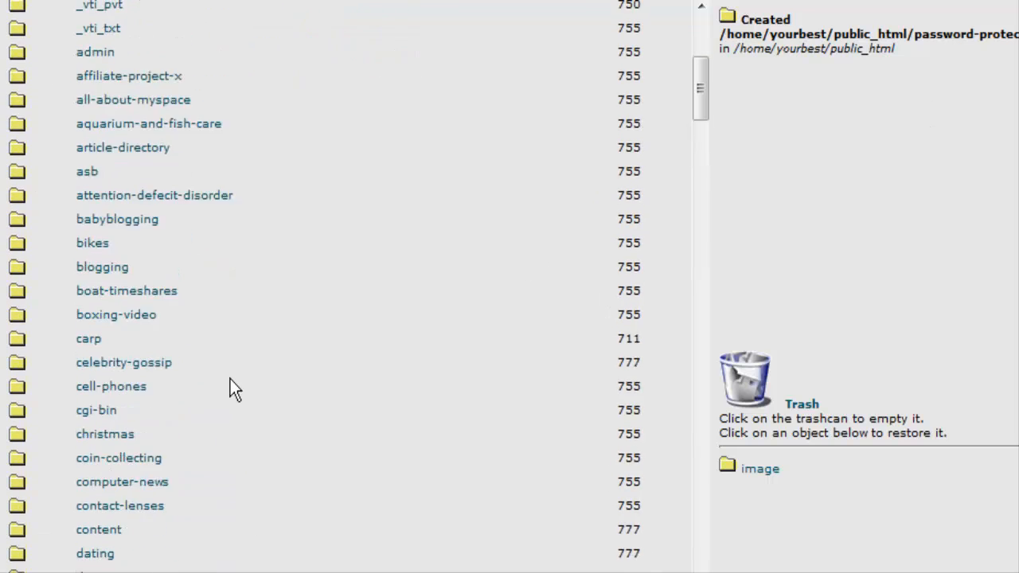
scroll("down", 3)
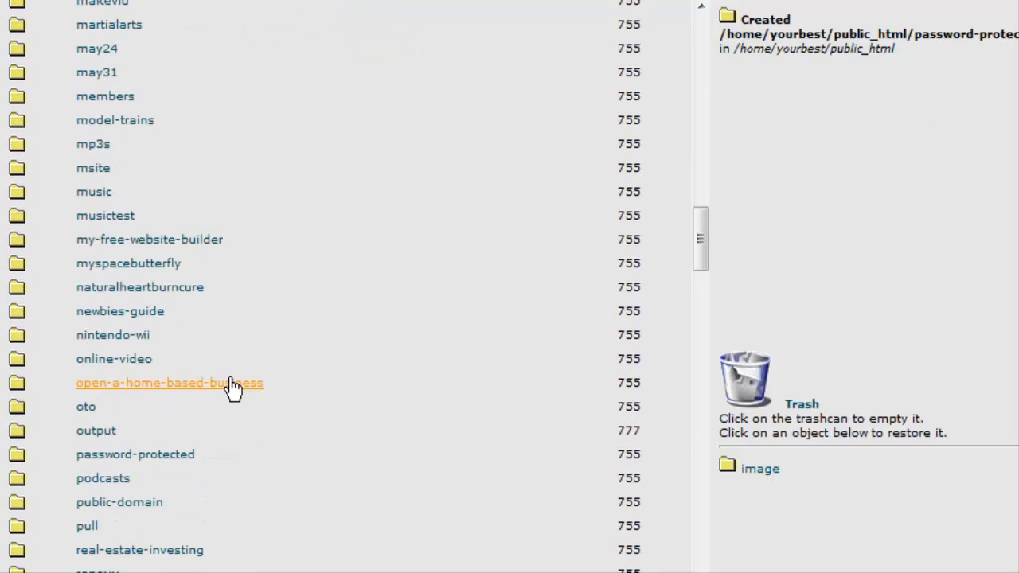
scroll("down", 3)
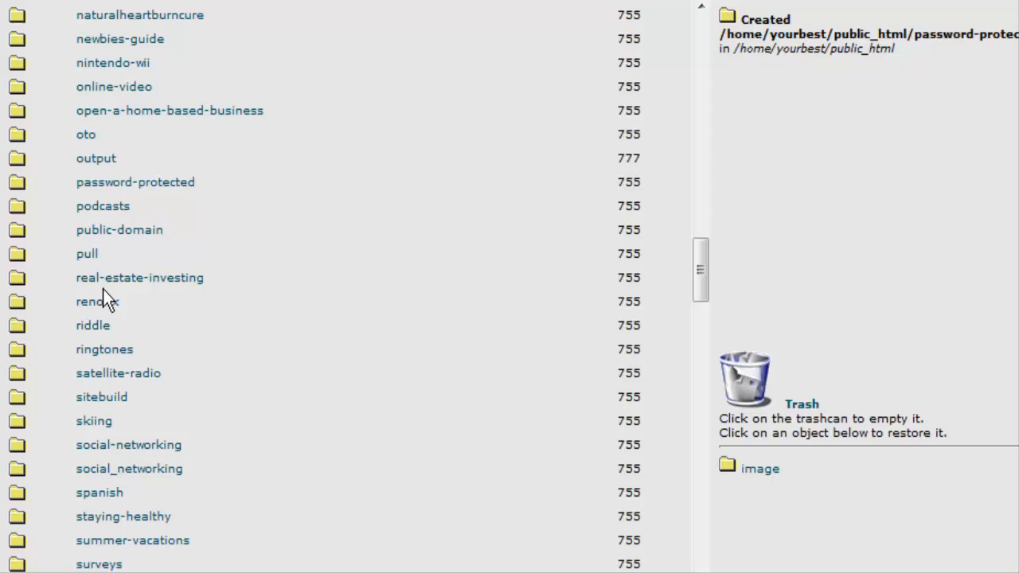
mouse_move(177, 194)
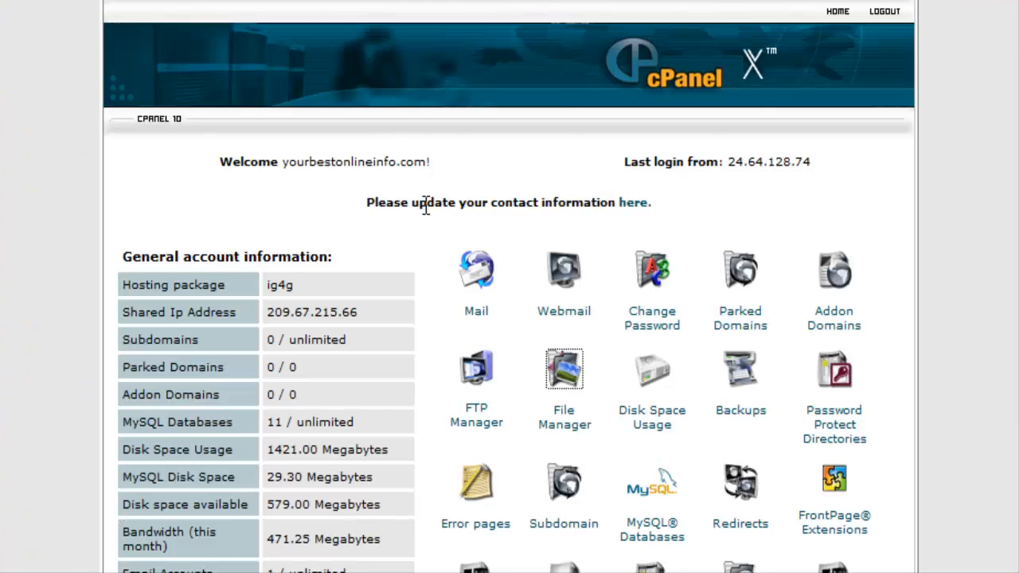
- Enter Password Protect Directories and locate the password-protected folder in the list
scroll("down", 3)
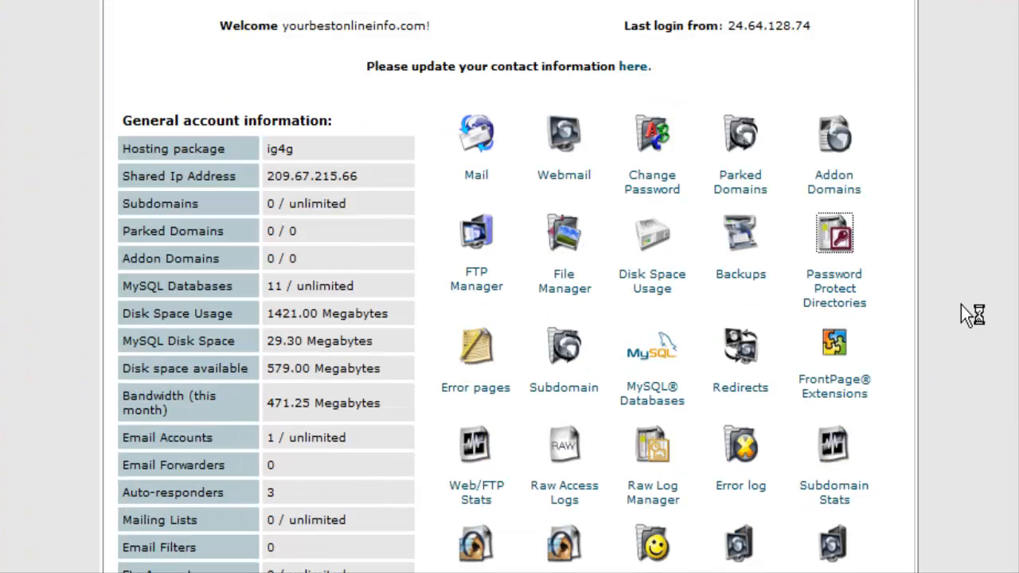
left_click(834, 232)
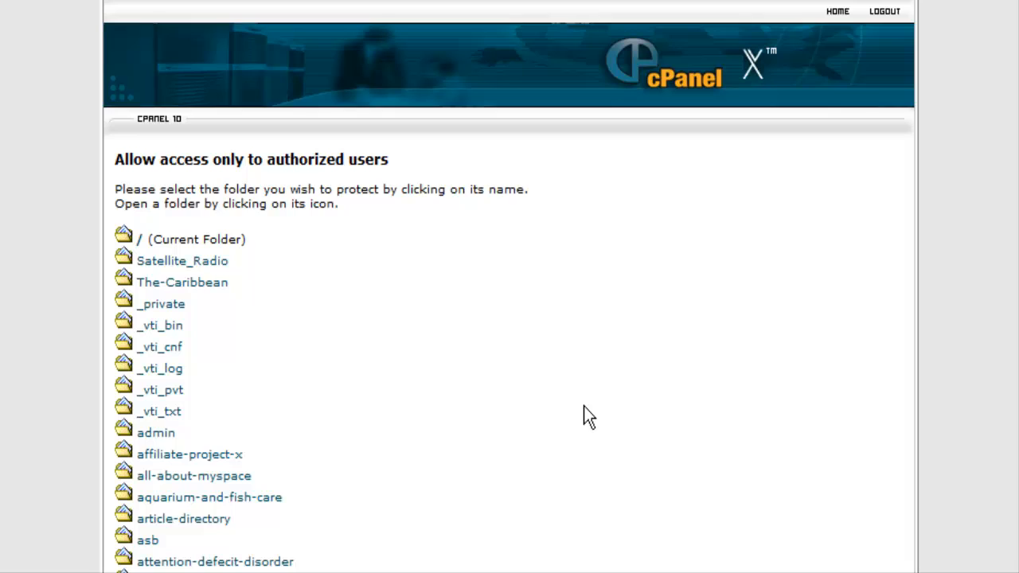
scroll("down", 3)
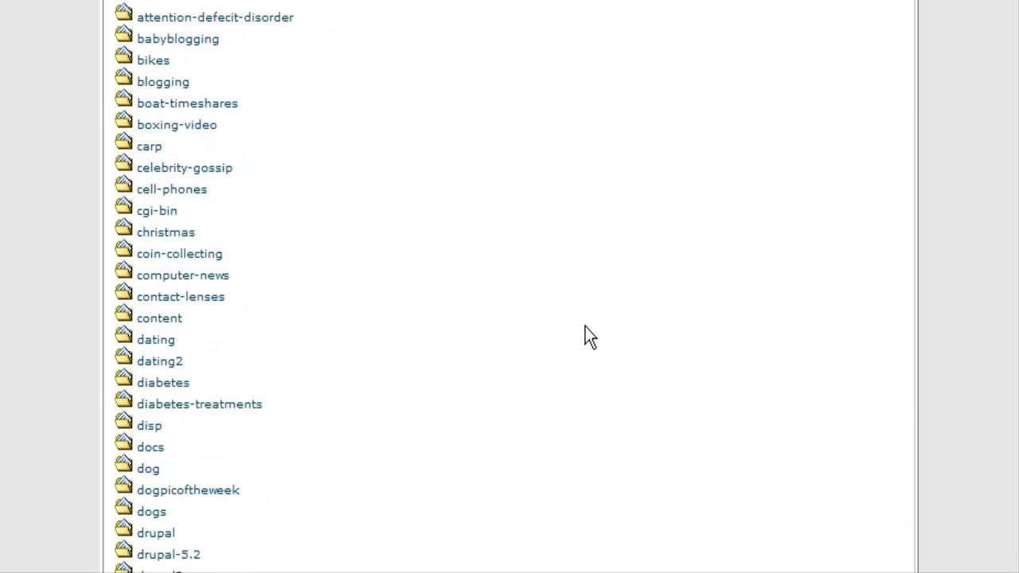
scroll("down", 3)
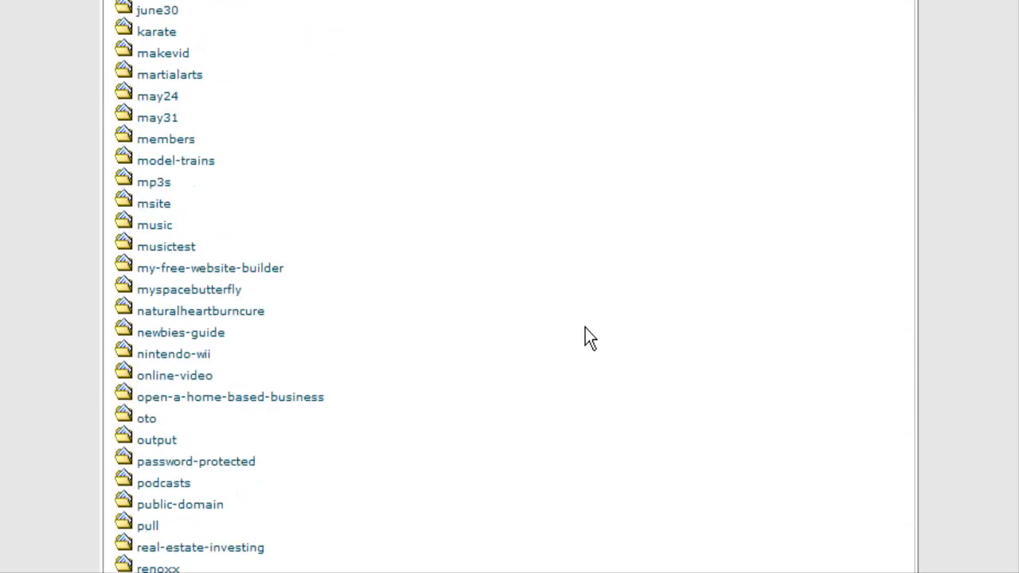
scroll("down", 3)
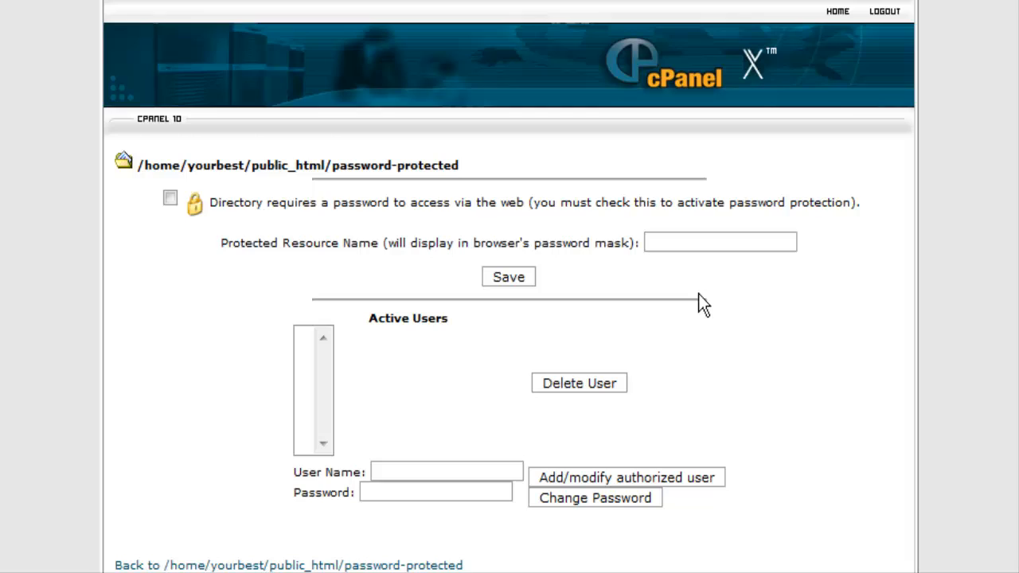
- Enable 'Directory requires a password' for the folder, save it, and return to its settings
scroll("down", 3)
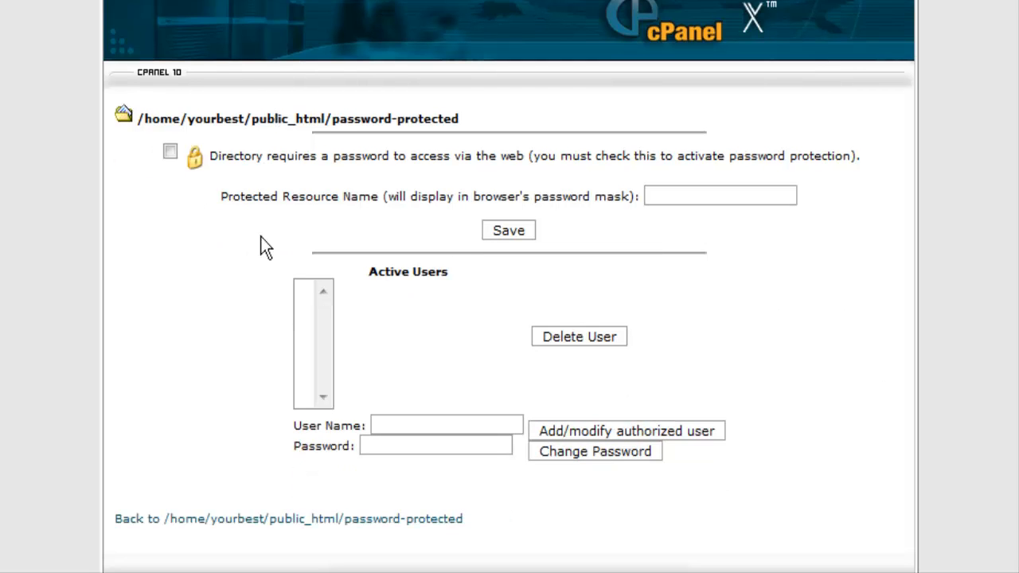
left_click(168, 153)
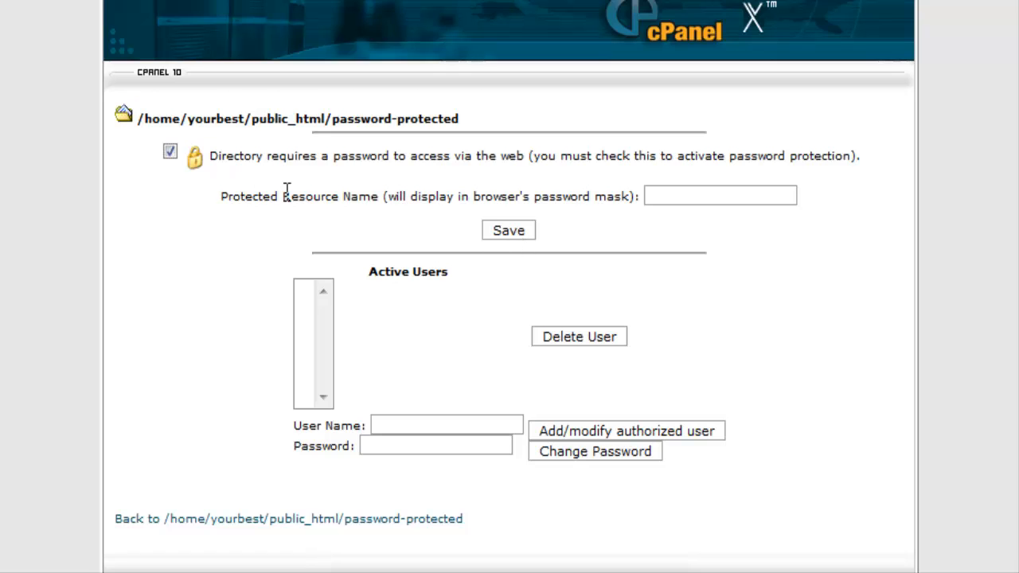
left_click(507, 229)
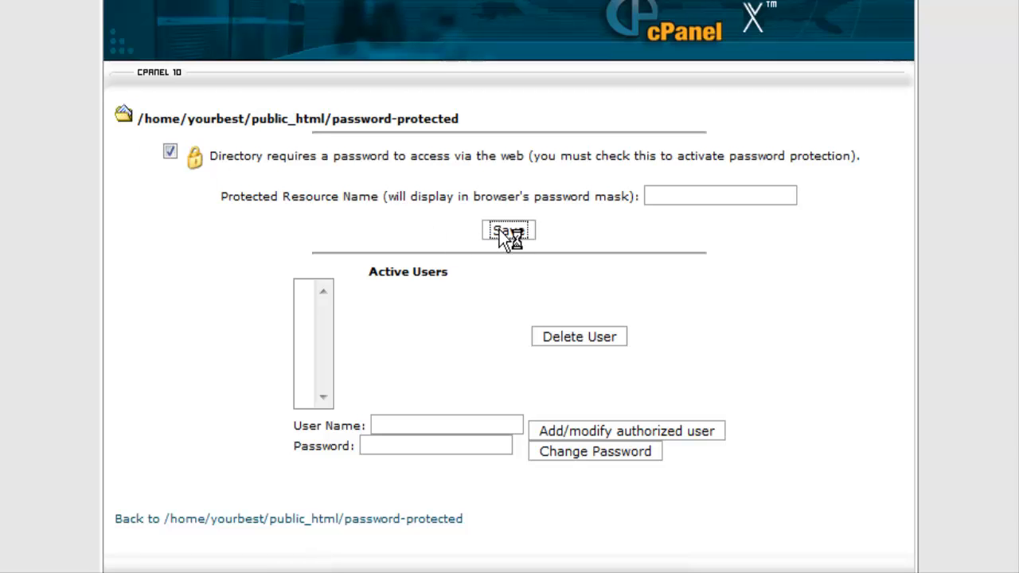
left_click(502, 231)
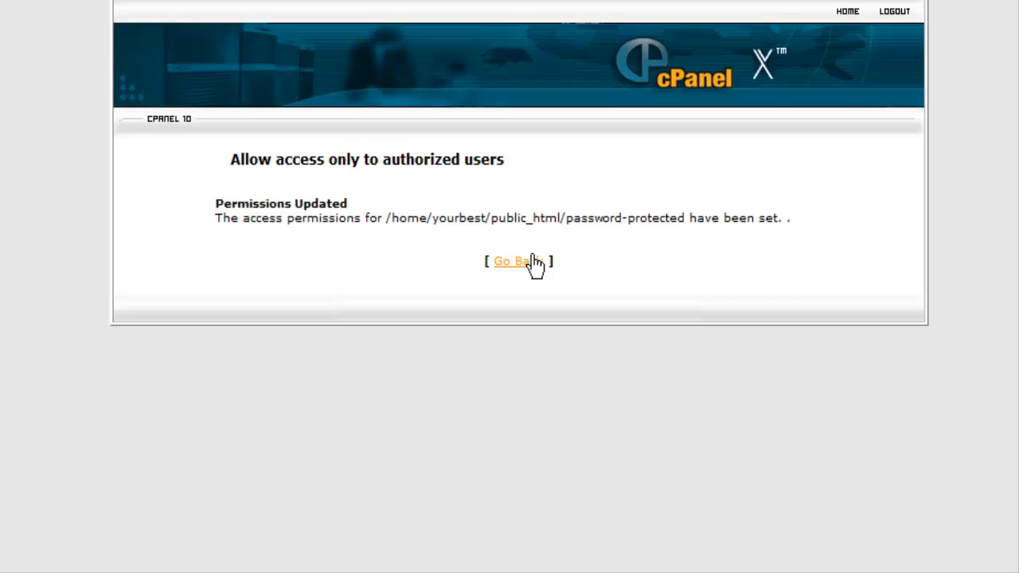
left_click(512, 261)
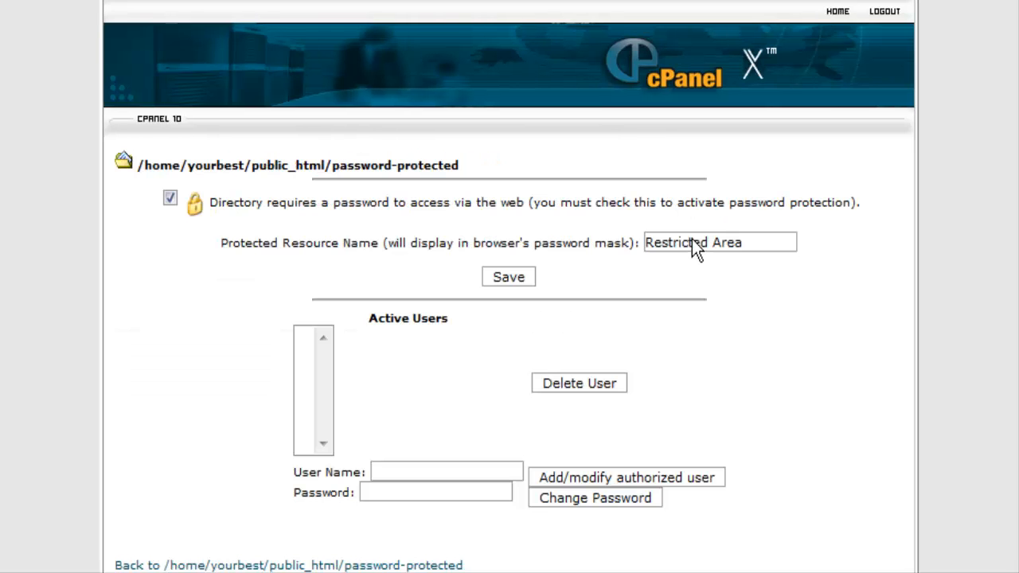
scroll("down", 3)
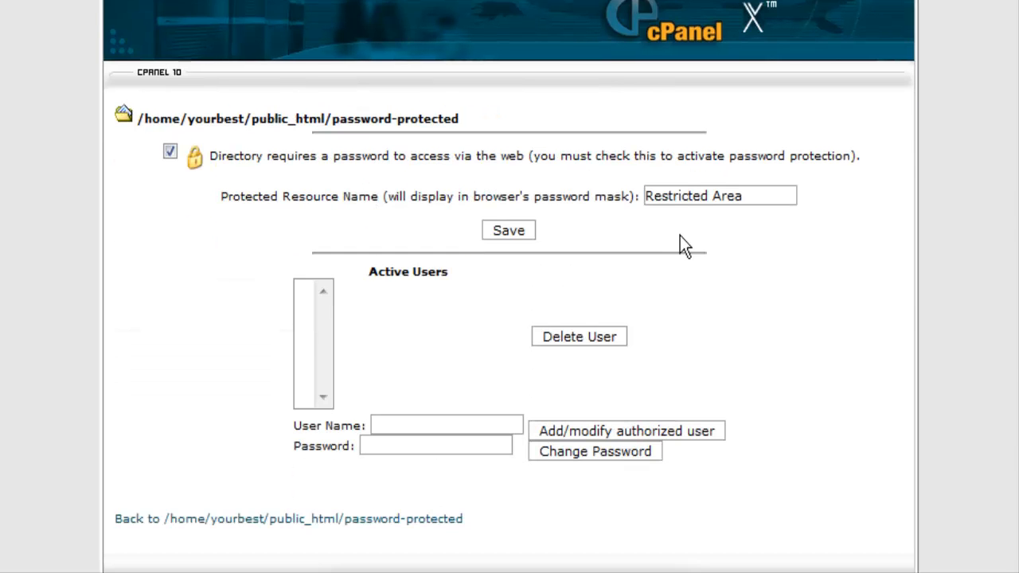
mouse_move(443, 334)
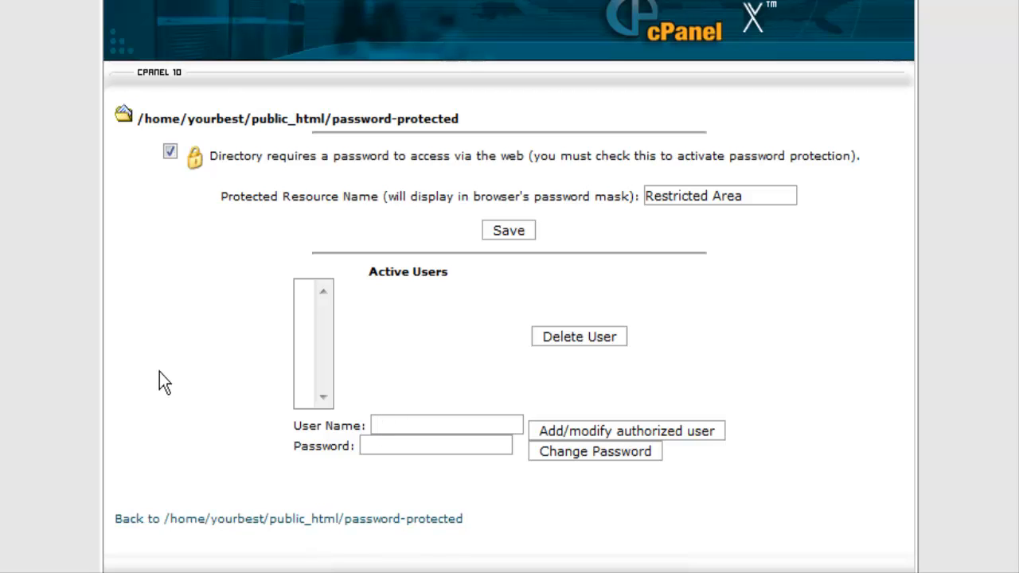
- Add 'tim' with a password as an authorized user of the protected folder
type("tim")
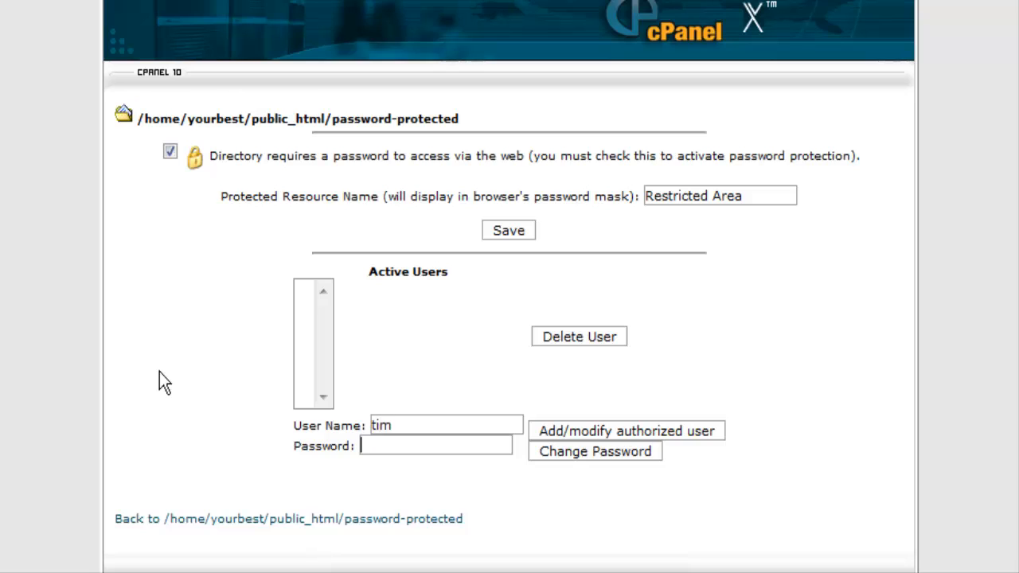
type("password")
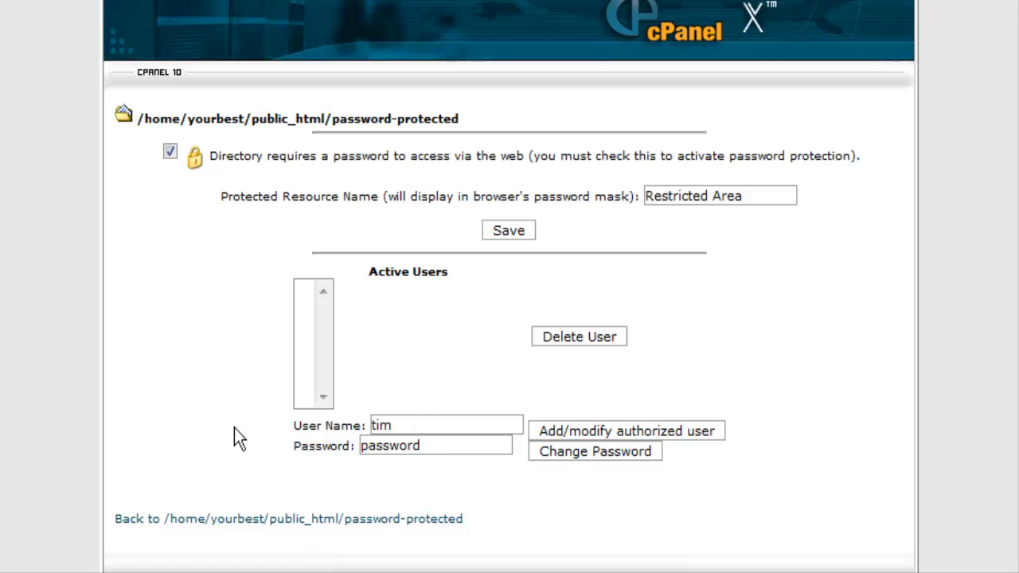
mouse_move(338, 468)
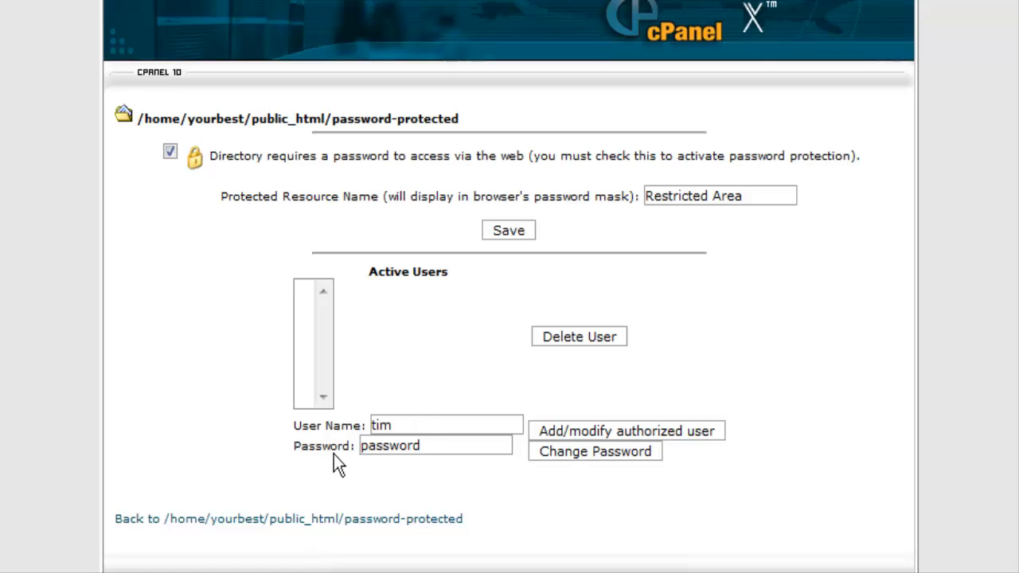
mouse_move(624, 436)
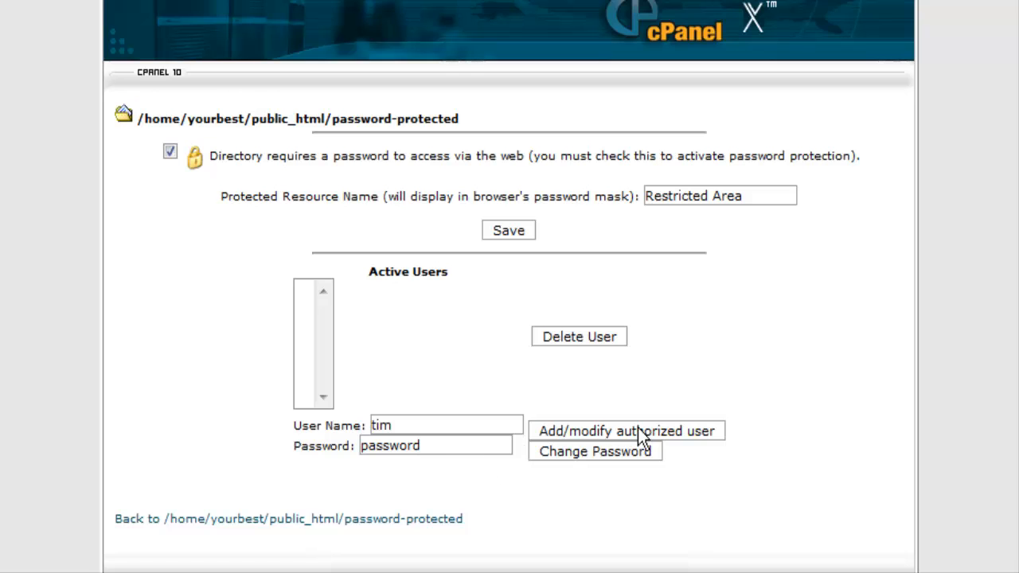
left_click(627, 429)
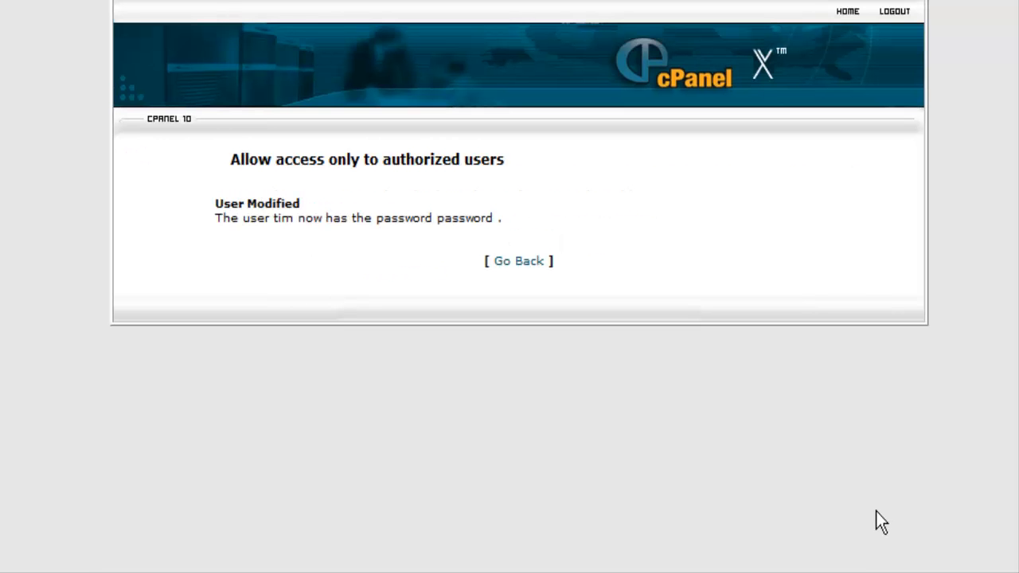
left_click(517, 261)
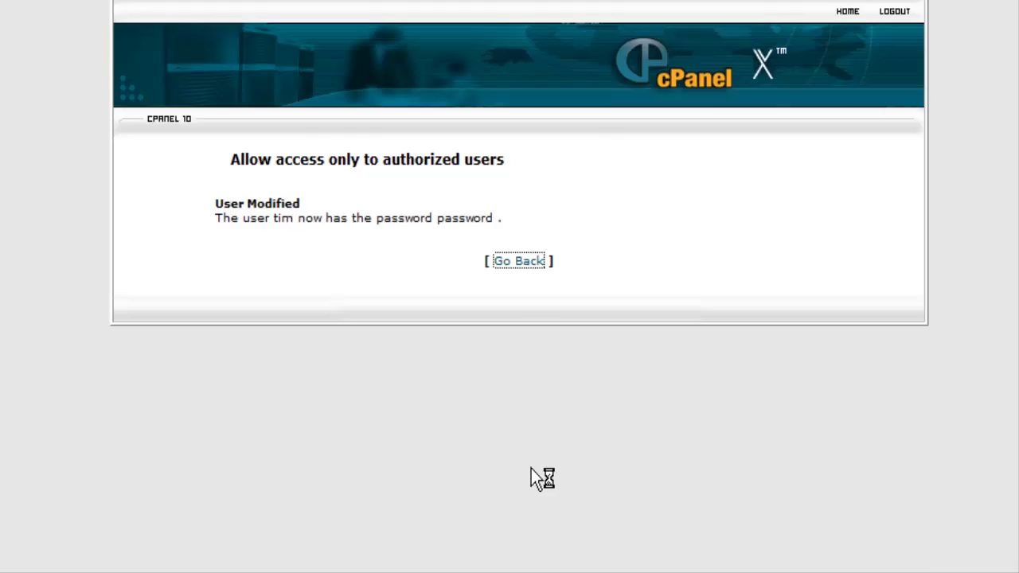
left_click(519, 261)
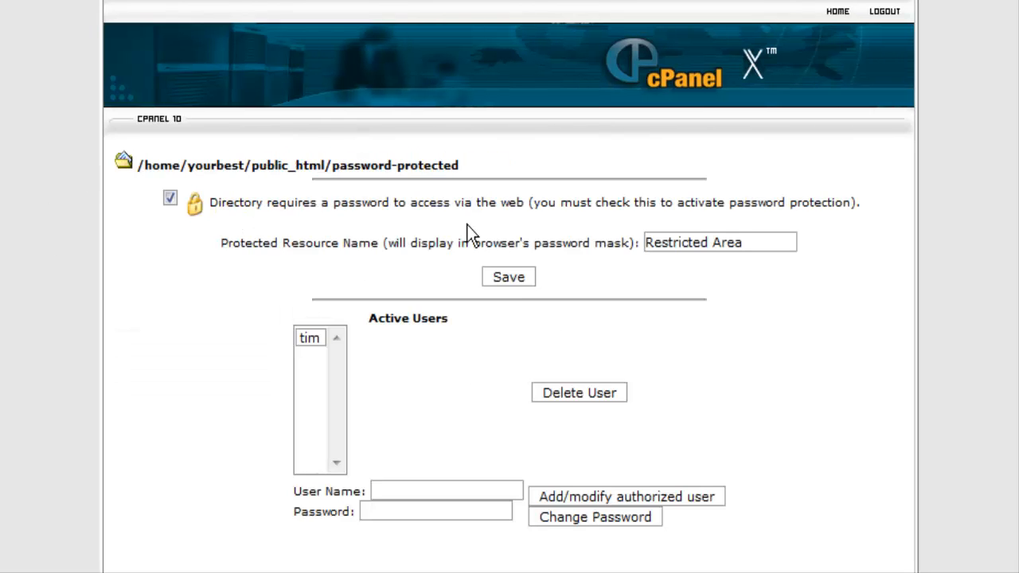
mouse_move(286, 372)
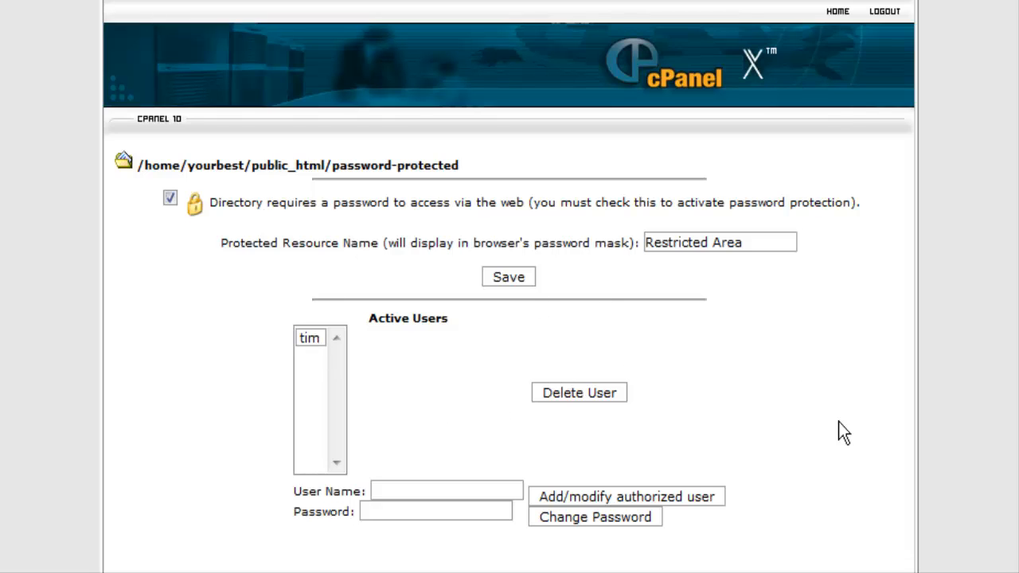
- Rename the Protected Resource Name to 'Protected' and save the permissions
left_click(742, 242)
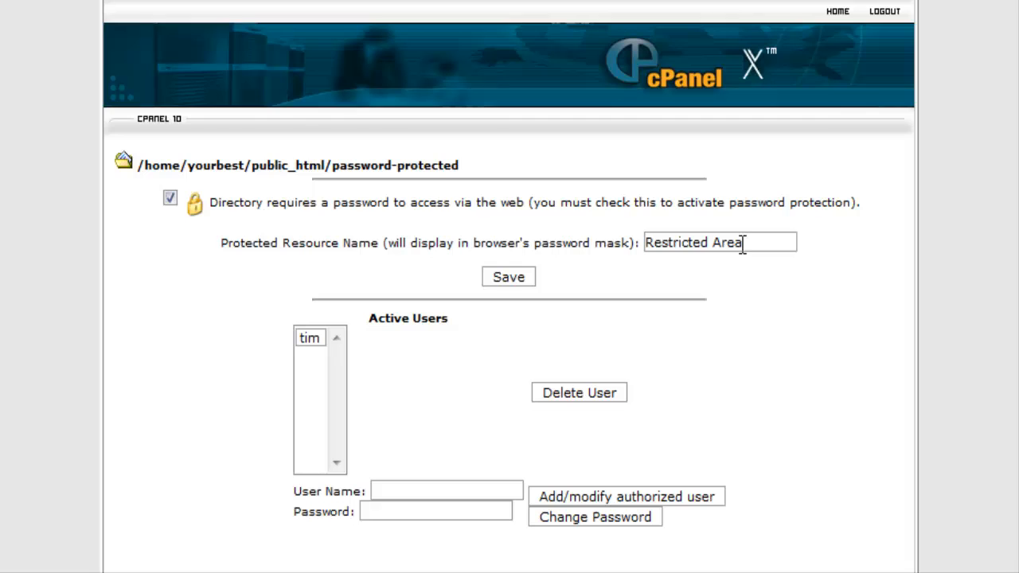
triple_click(692, 242)
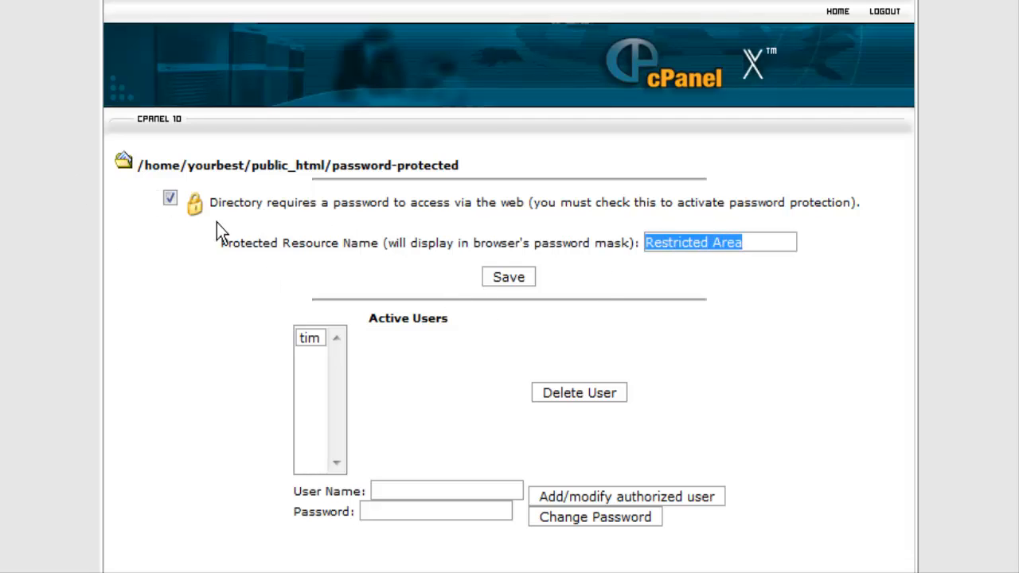
mouse_move(847, 334)
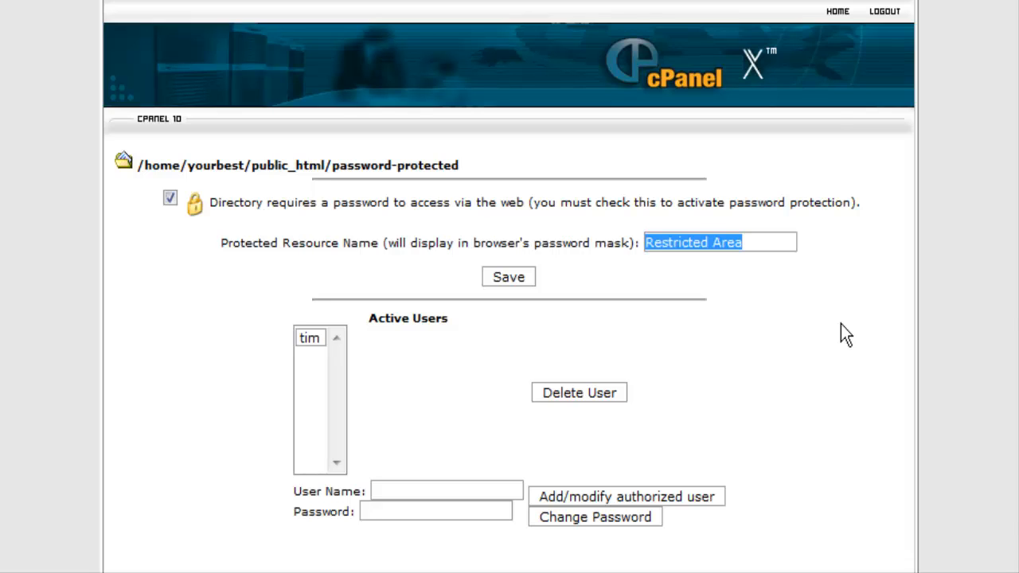
type("Protected")
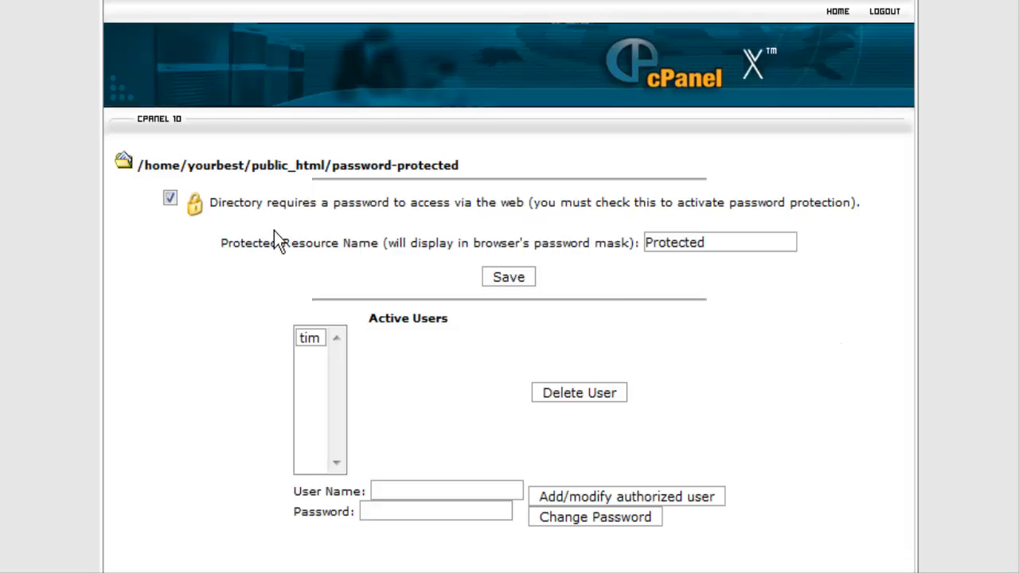
left_click(508, 277)
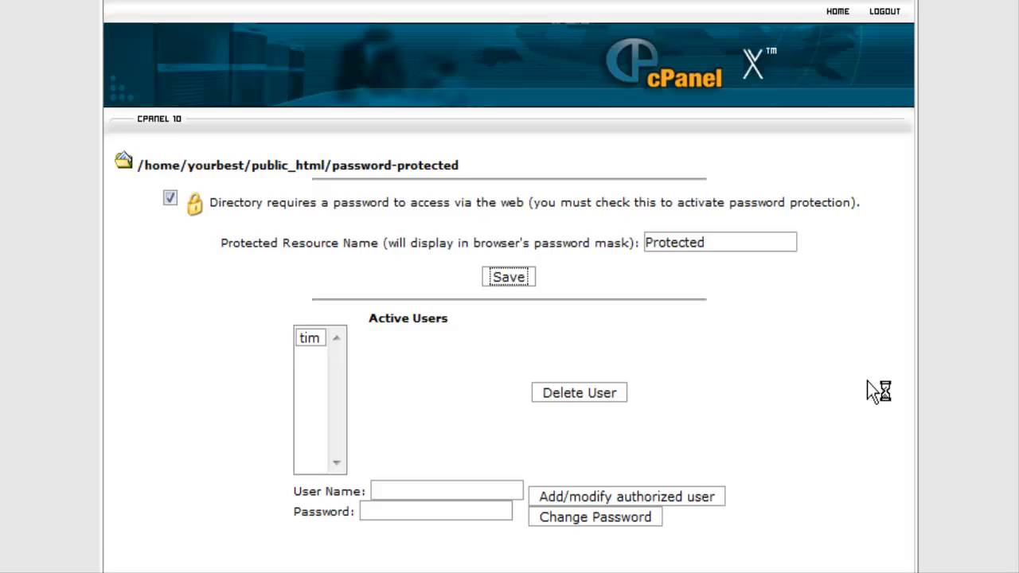
left_click(508, 277)
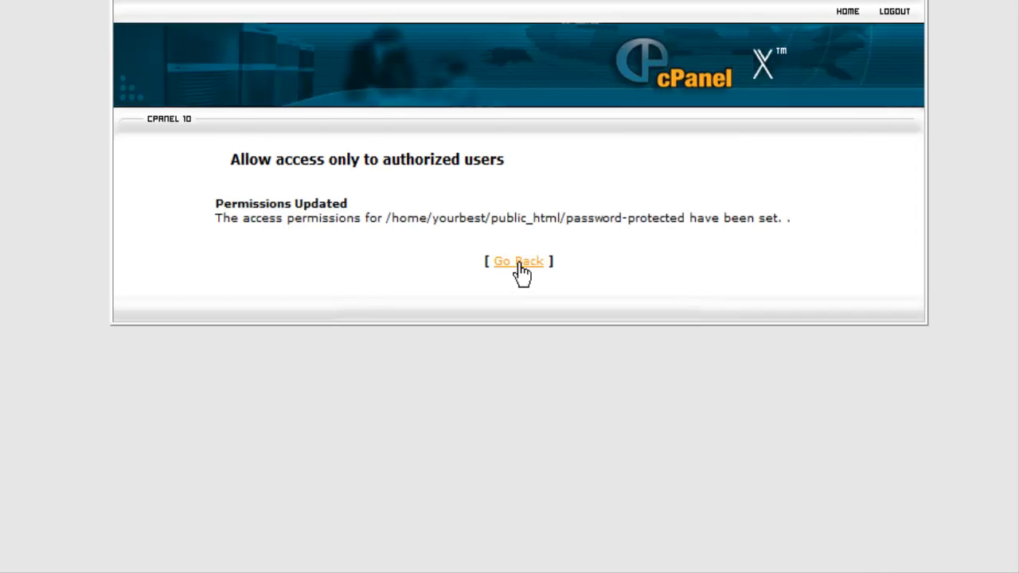
left_click(519, 262)
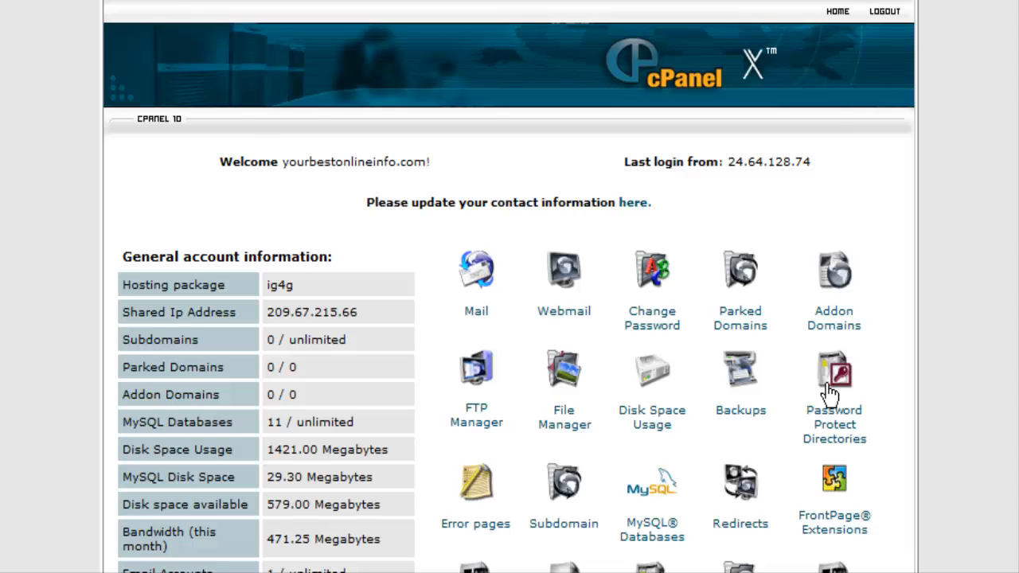
mouse_move(561, 379)
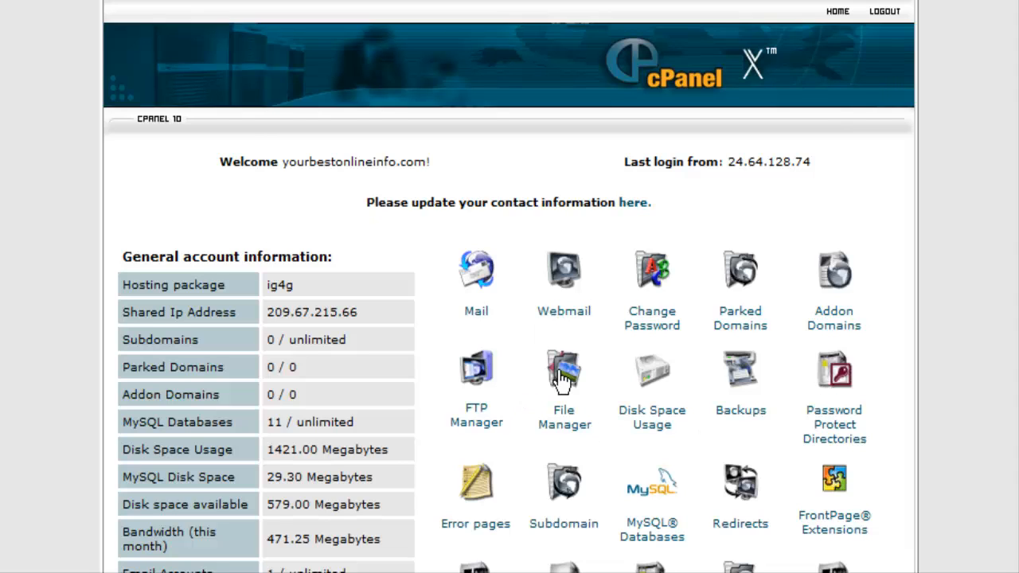
- Return to File Manager and enter the public_html folder again
left_click(564, 369)
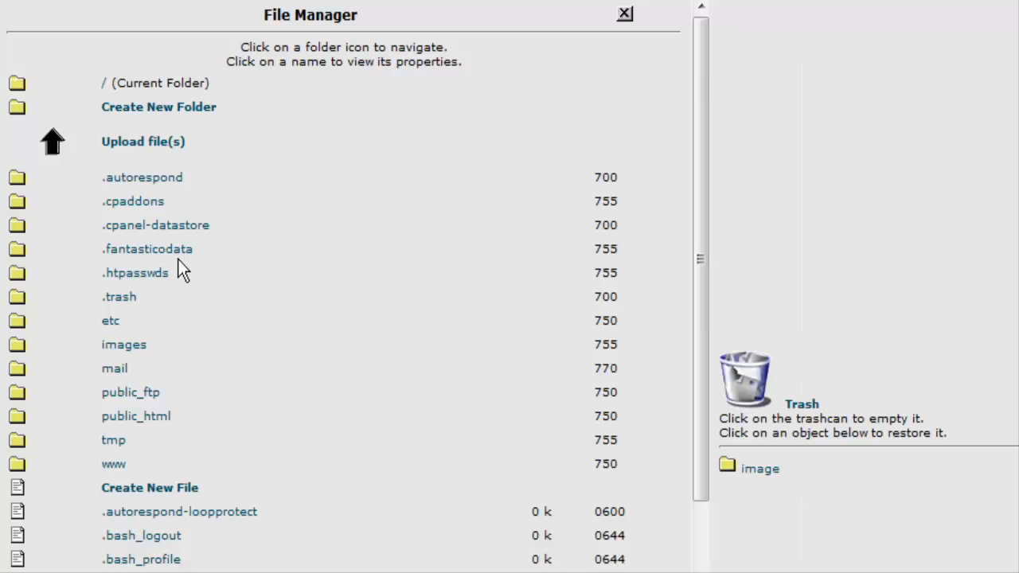
scroll("down", 3)
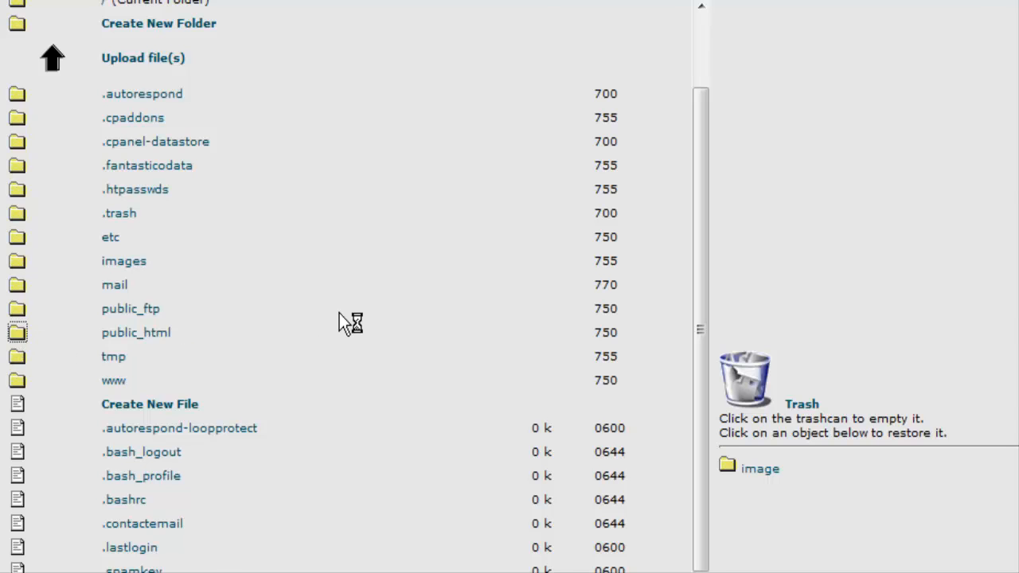
left_click(18, 333)
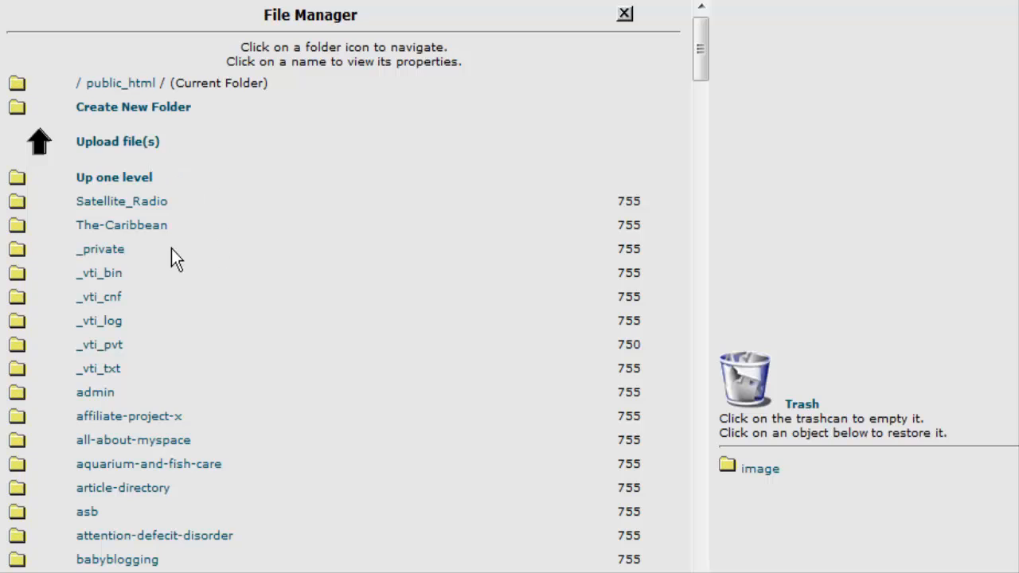
- Create a new folder named 'paid' in public_html, discarding a trial 'test' name first
left_click(133, 107)
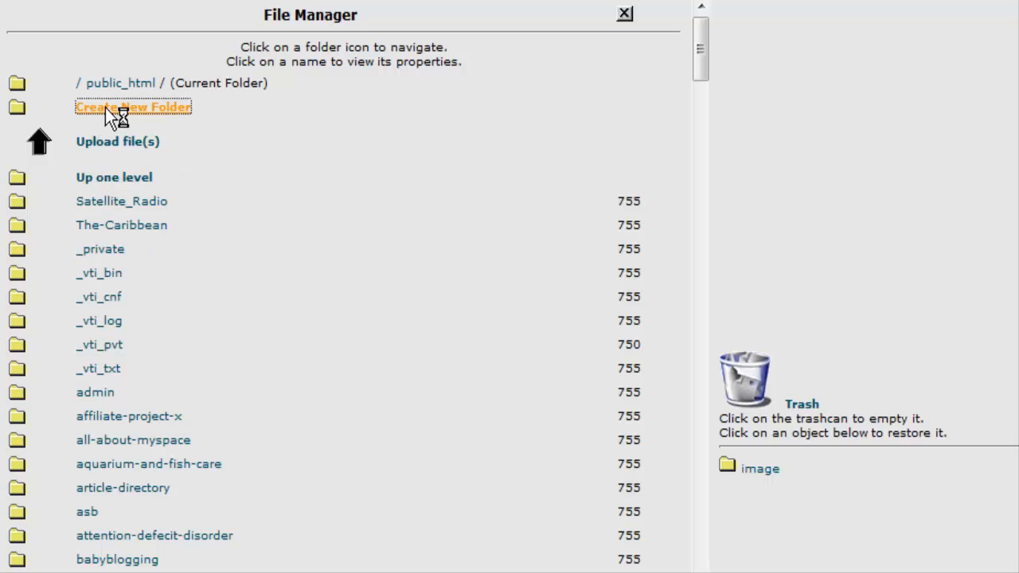
mouse_move(745, 93)
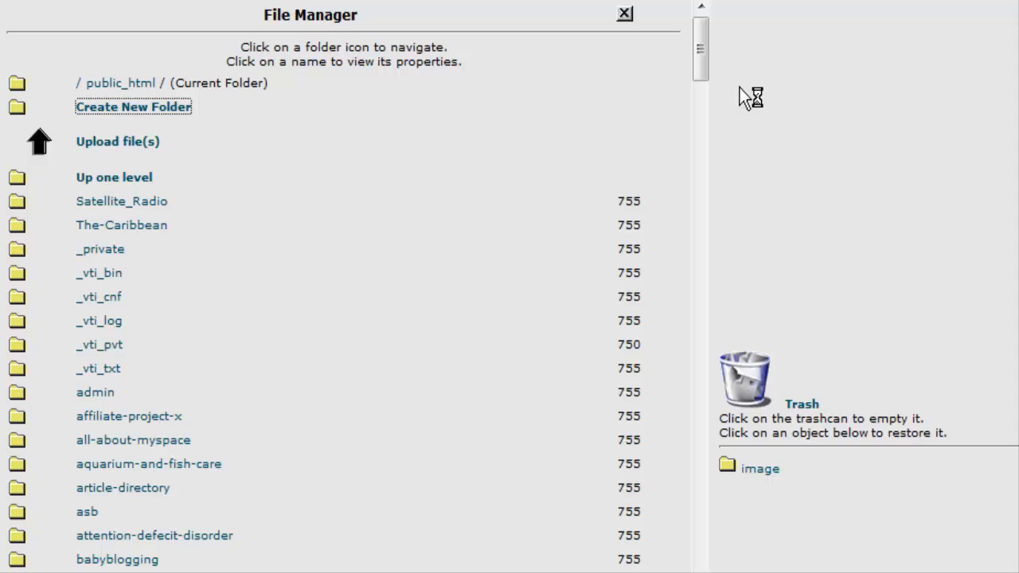
left_click(134, 106)
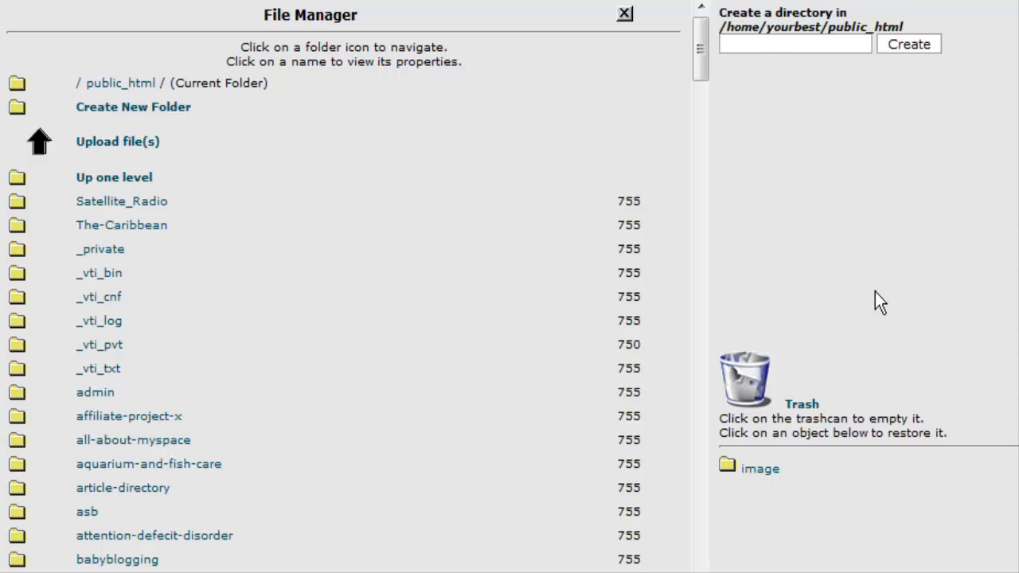
type("testing")
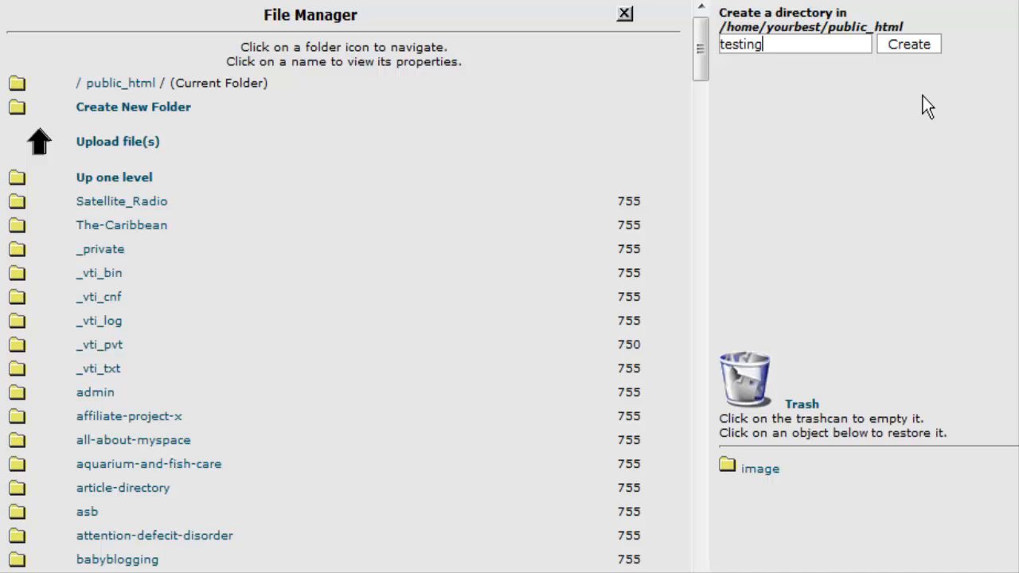
left_click(916, 45)
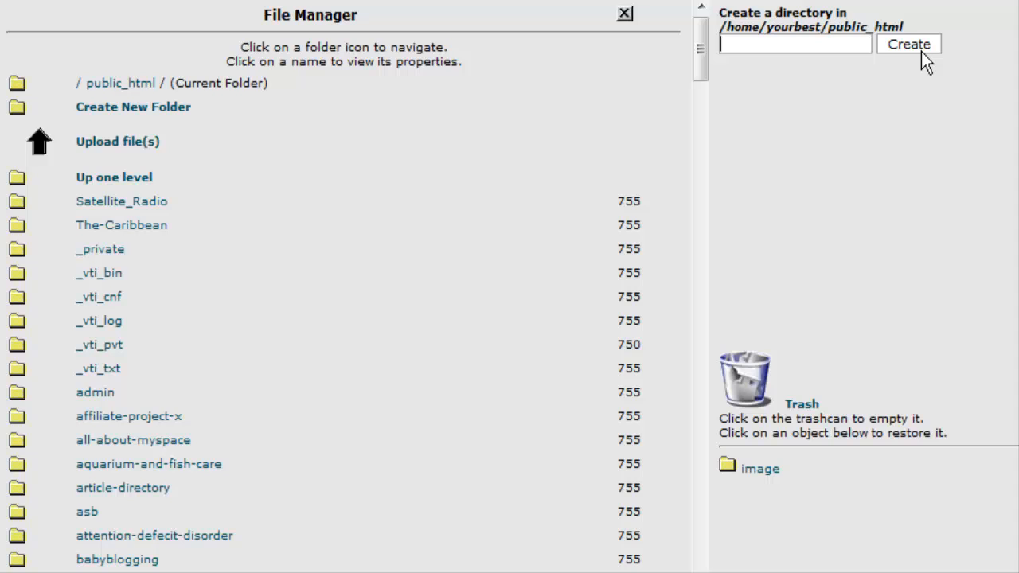
type("paid")
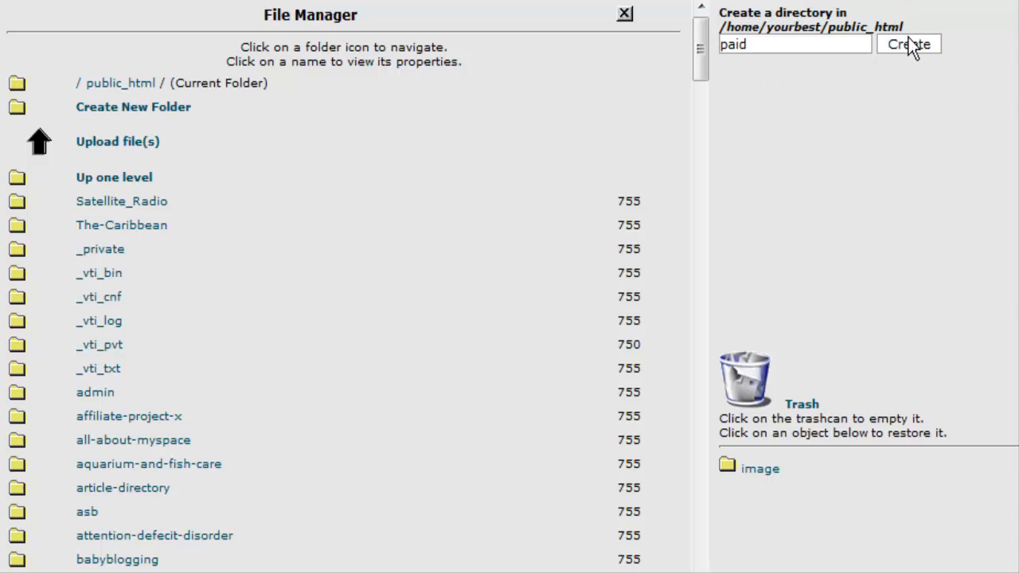
left_click(911, 45)
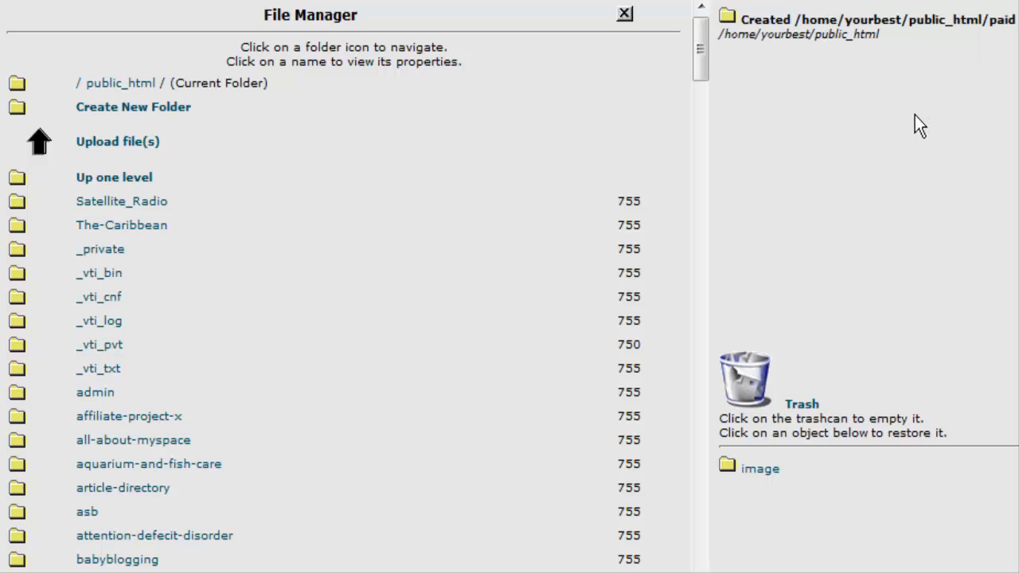
- Locate the new paid folder in the listing and go into it
scroll("down", 3)
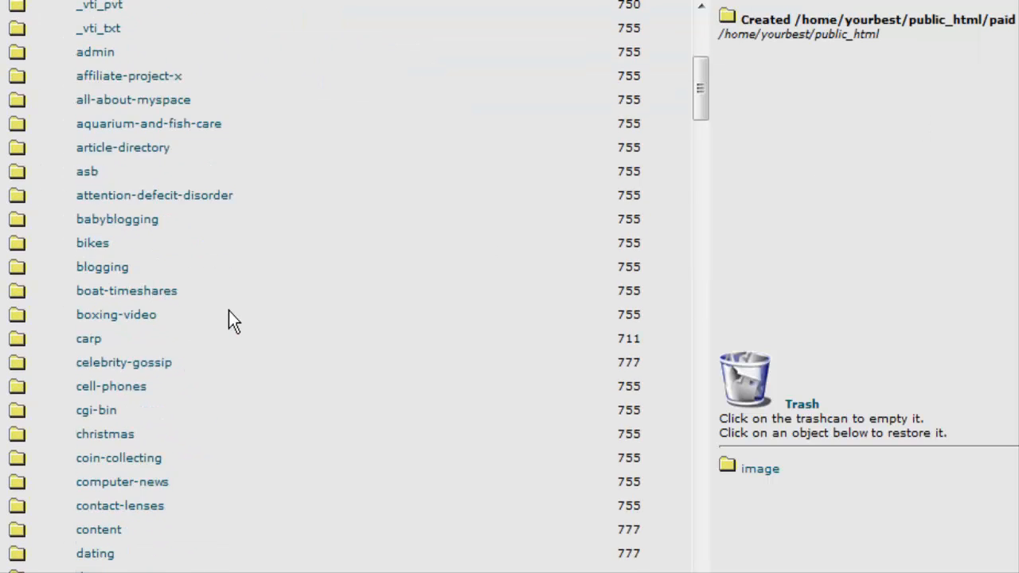
scroll("down", 3)
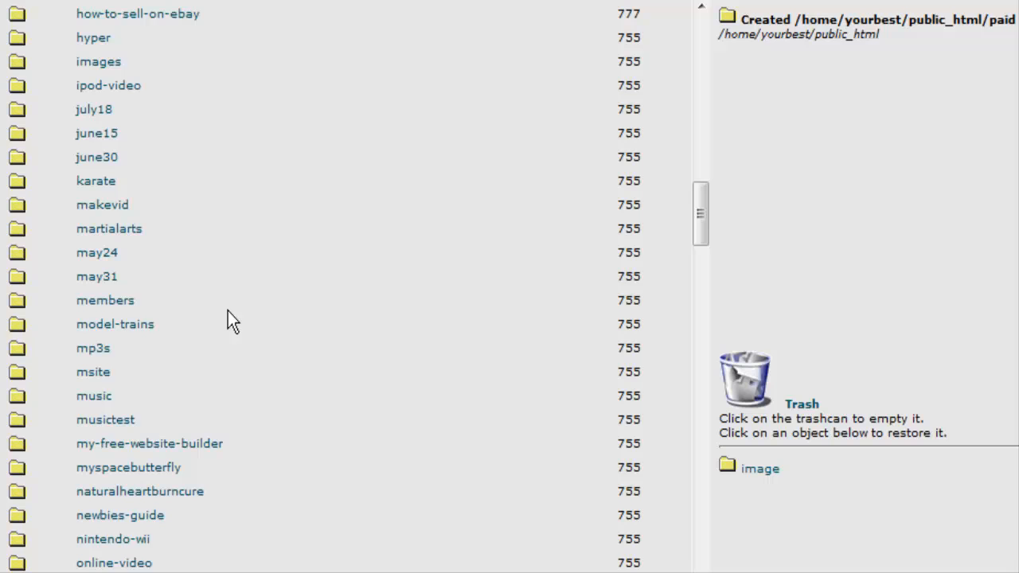
scroll("down", 3)
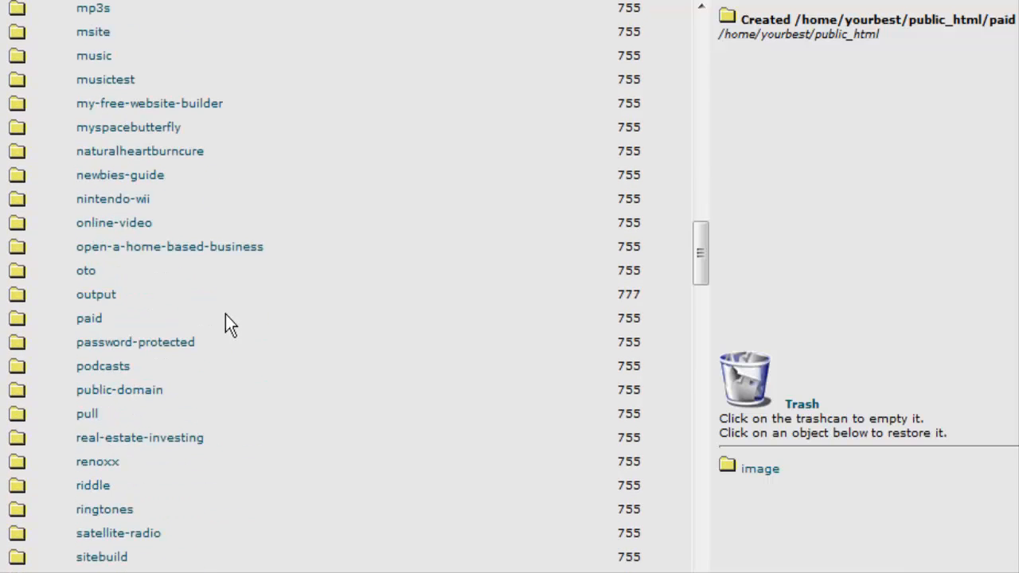
scroll("down", 3)
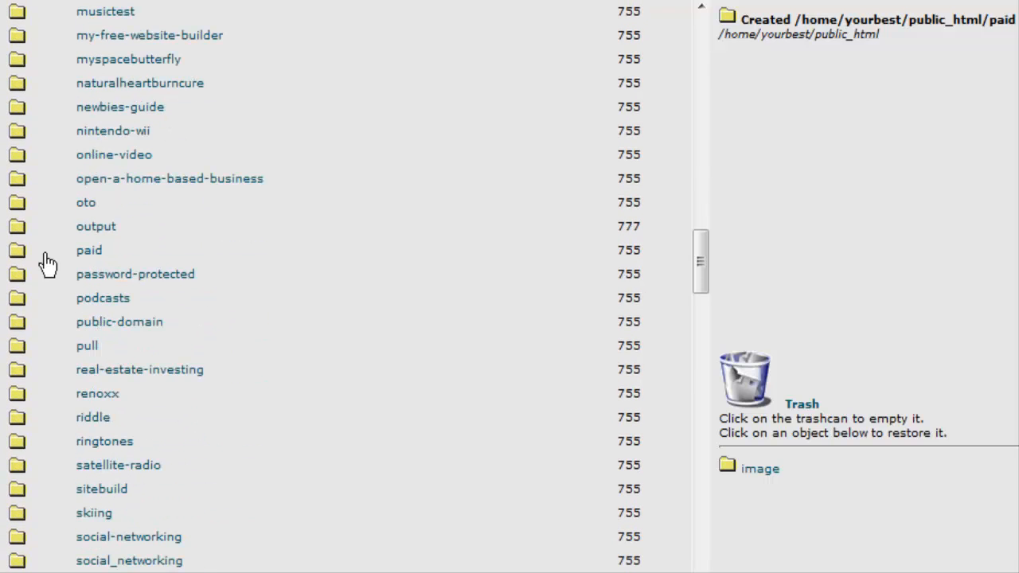
left_click(17, 250)
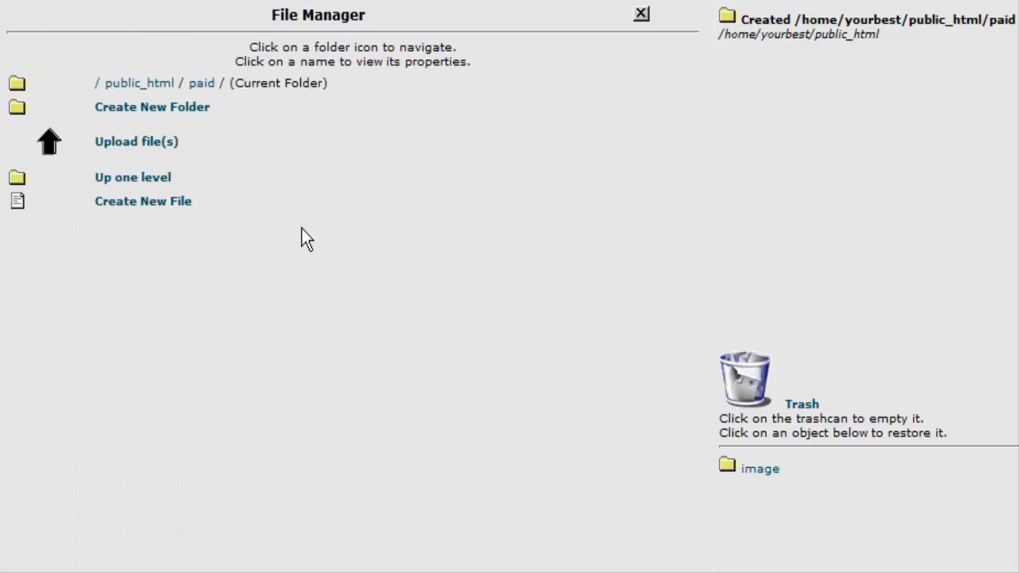
mouse_move(162, 146)
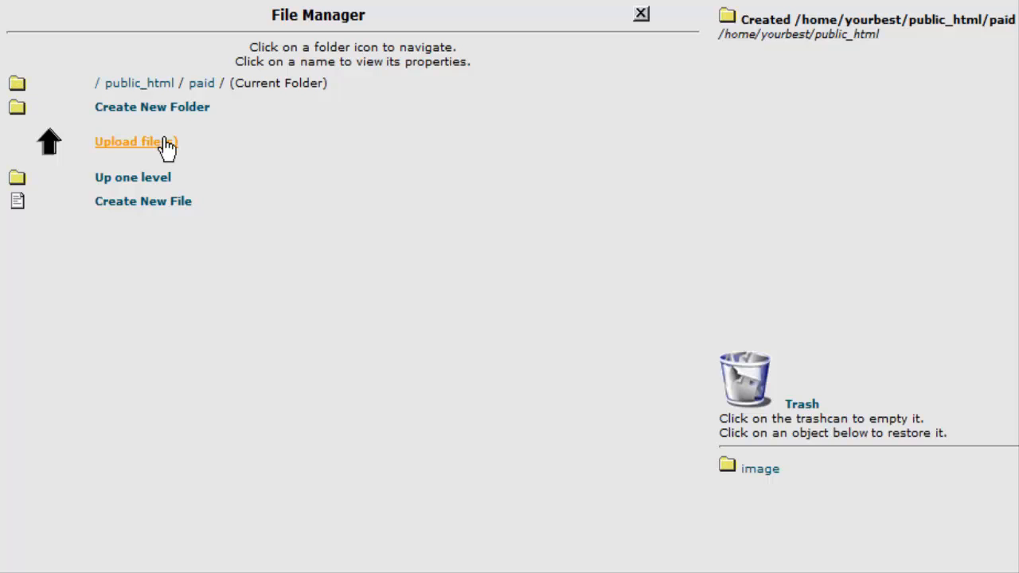
- Upload thankyou.html from the Desktop into the paid folder and confirm it is listed
left_click(135, 142)
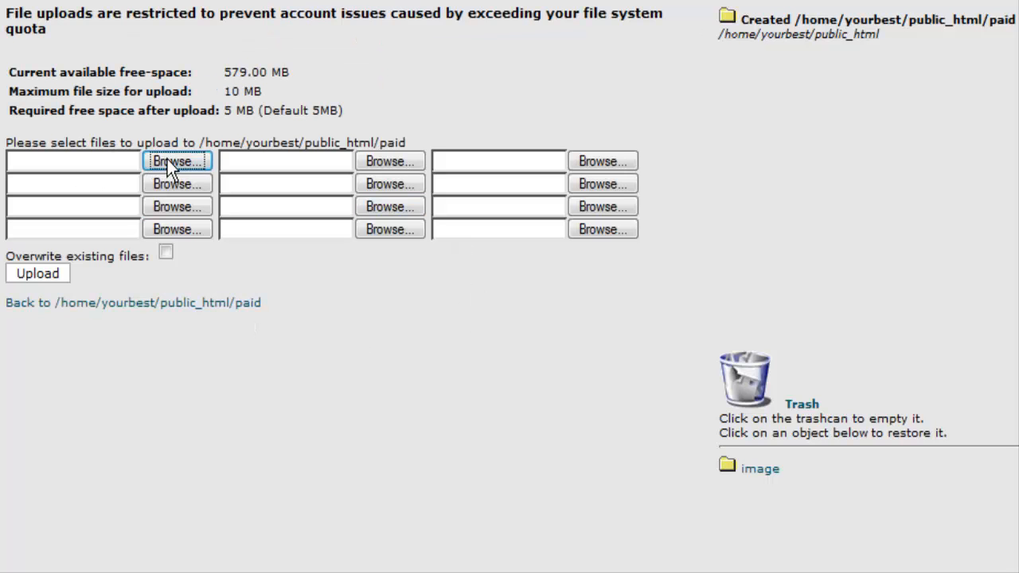
left_click(177, 160)
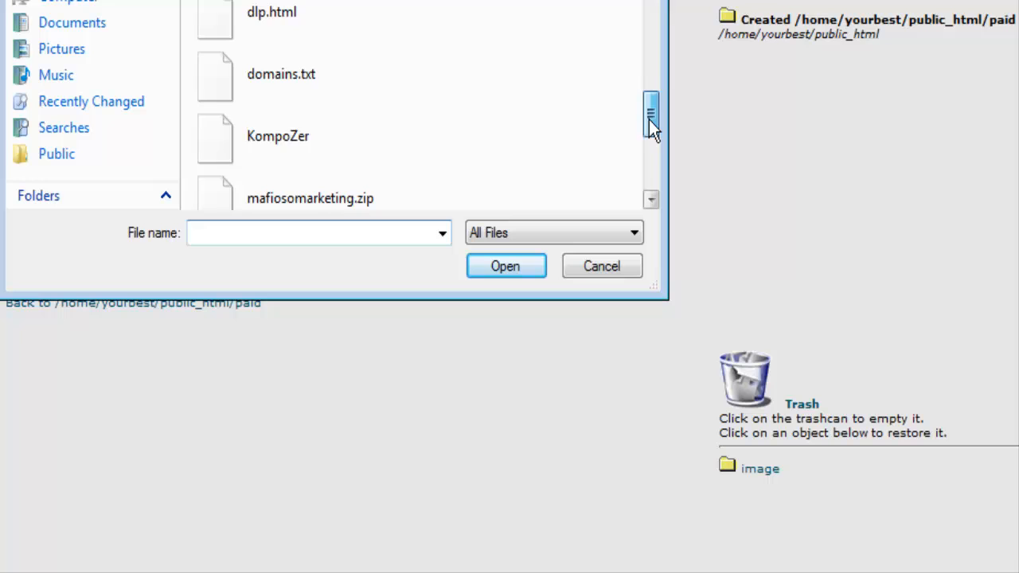
scroll("down", 3)
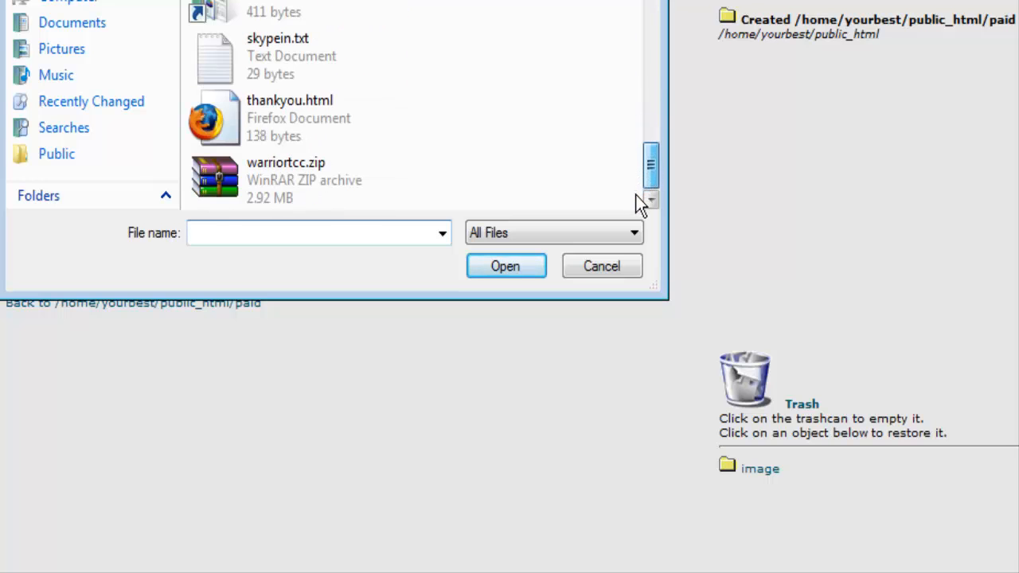
left_click(506, 264)
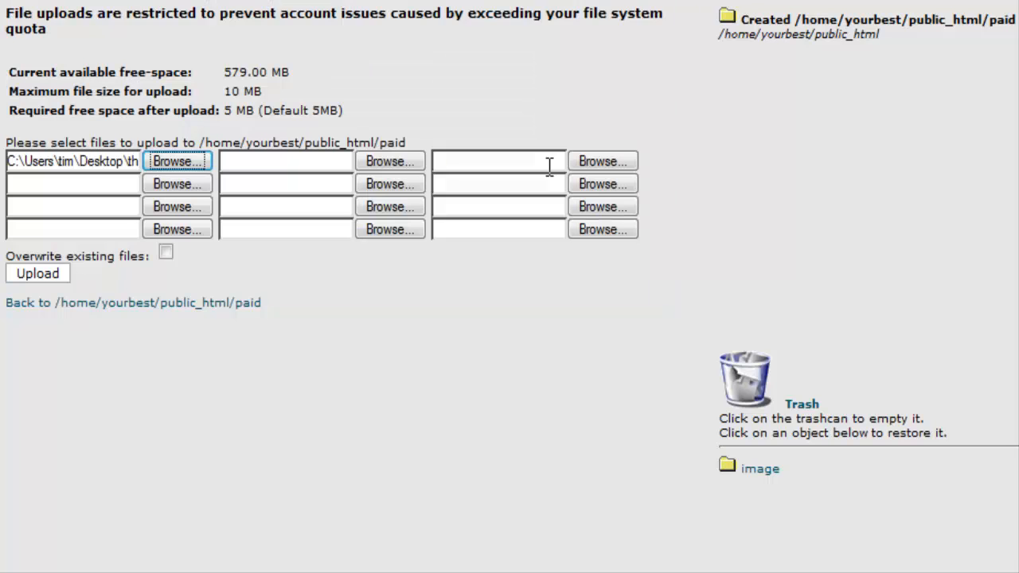
mouse_move(38, 274)
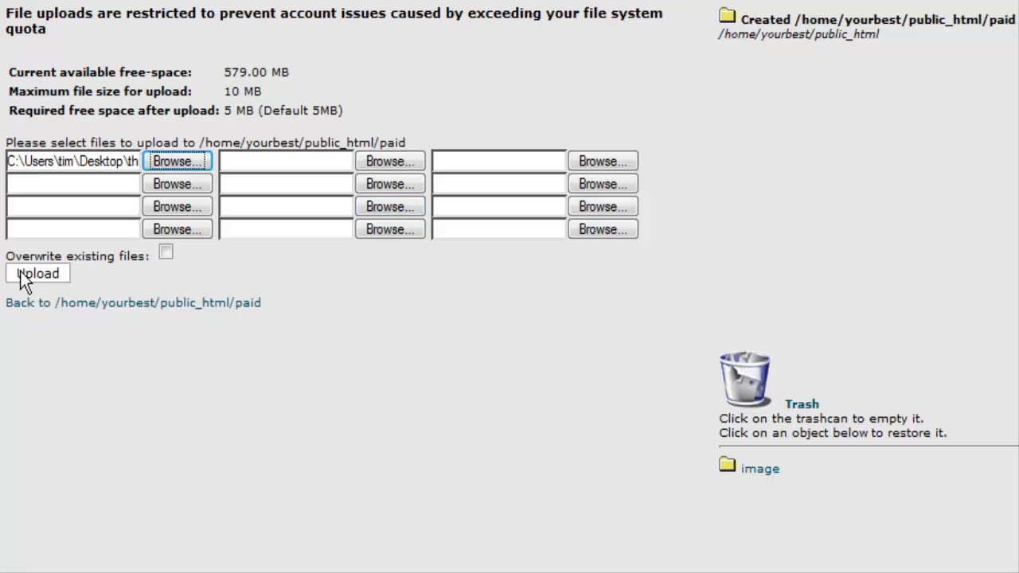
left_click(38, 274)
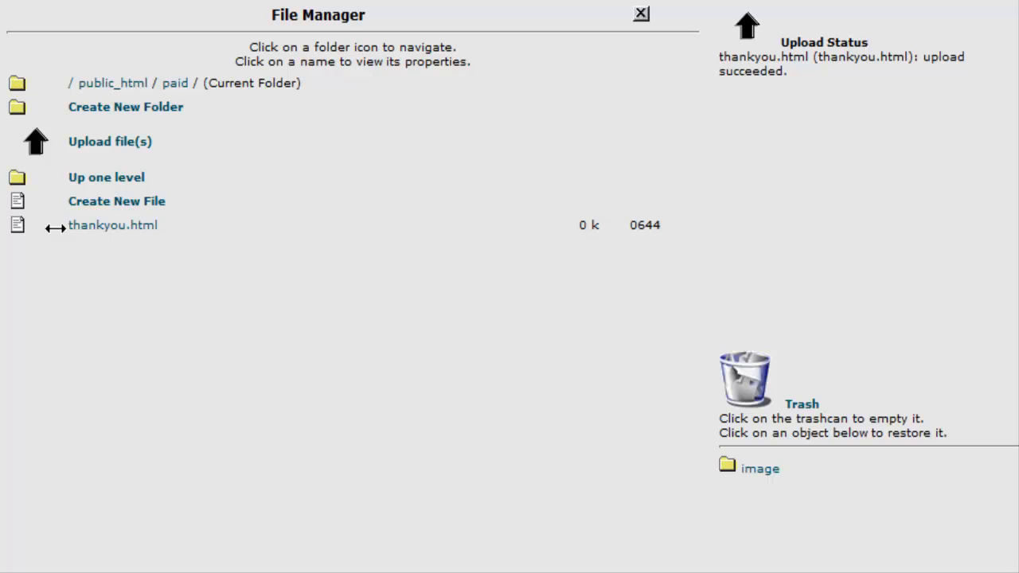
mouse_move(116, 230)
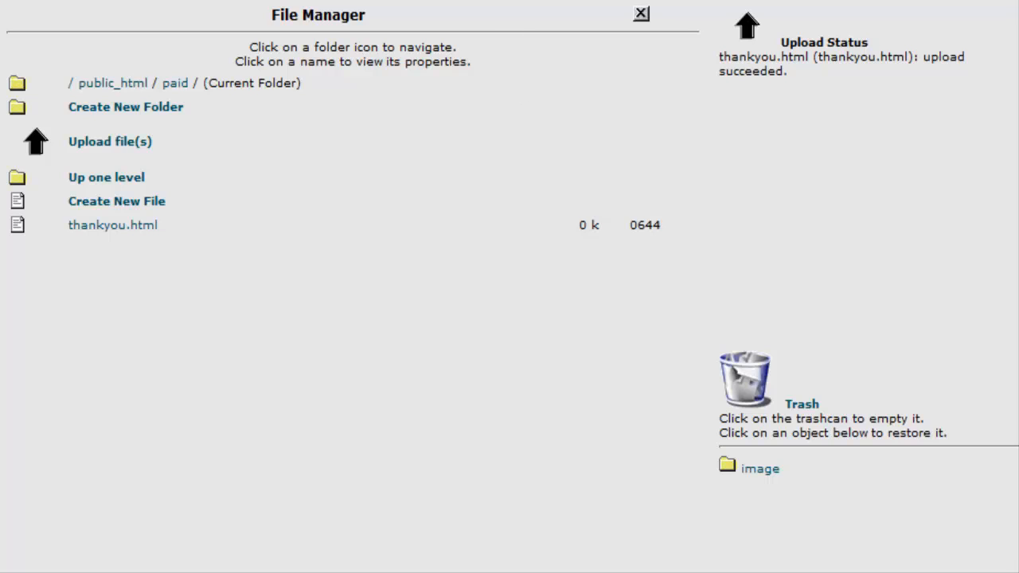
left_click(111, 225)
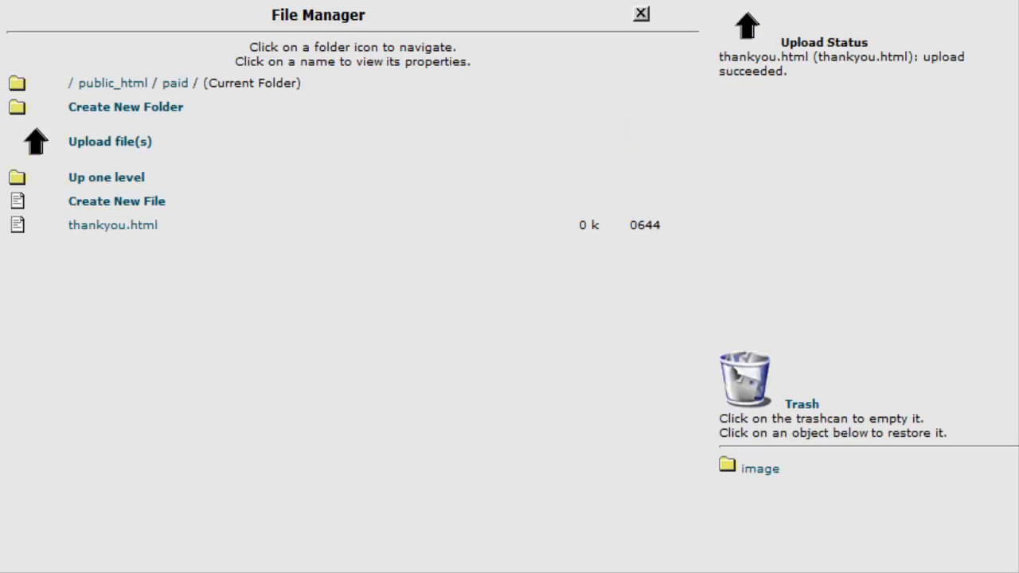
- From the cPanel home page, reopen File Manager and enter the password-protected folder showing its .htaccess file
left_click(635, 17)
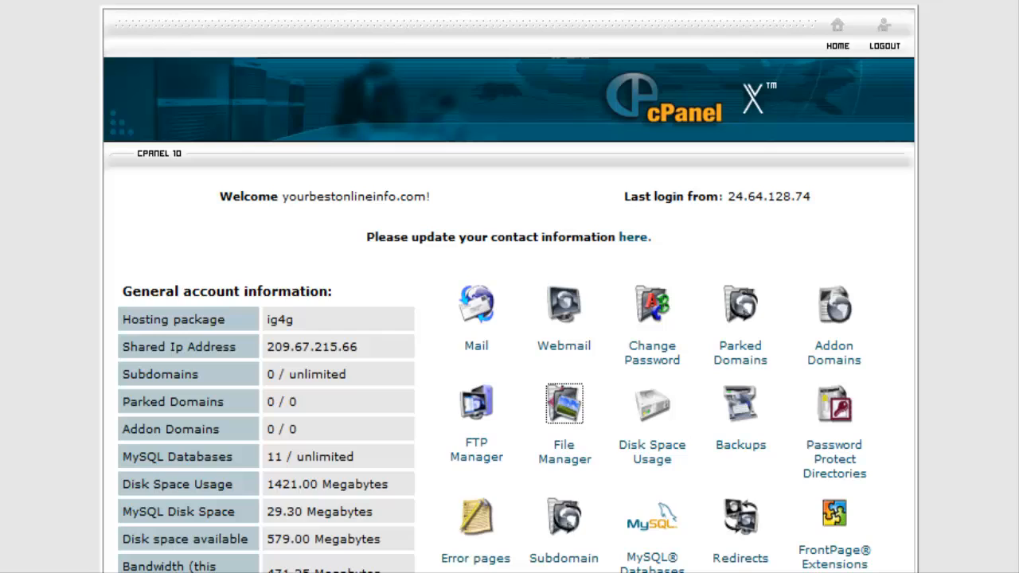
scroll("down", 3)
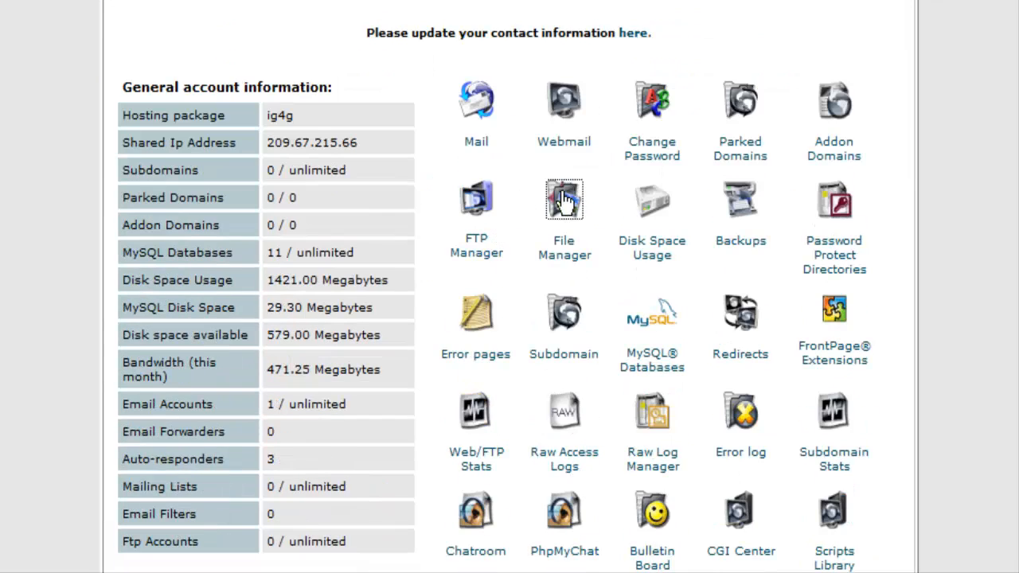
left_click(563, 197)
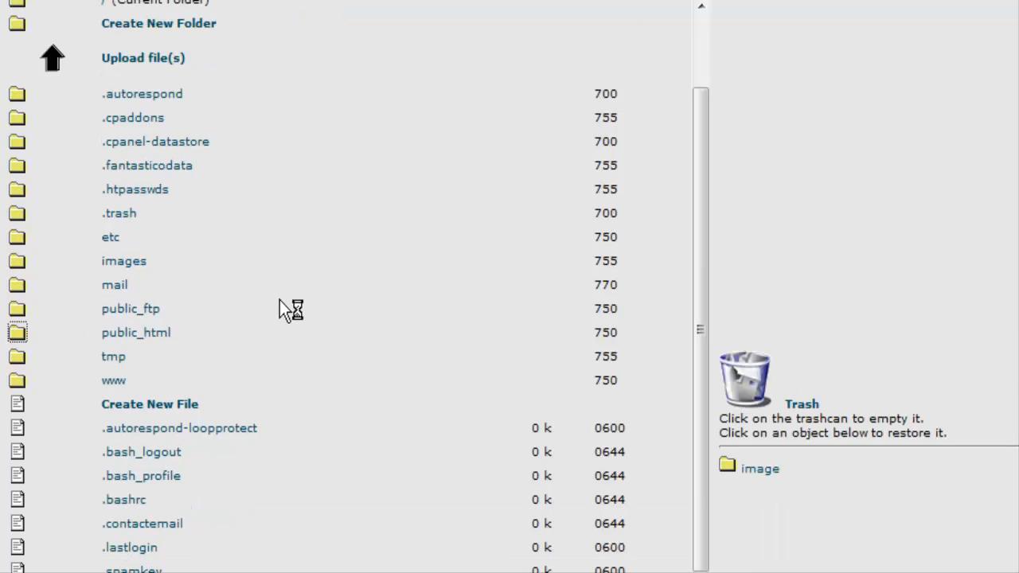
scroll("down", 3)
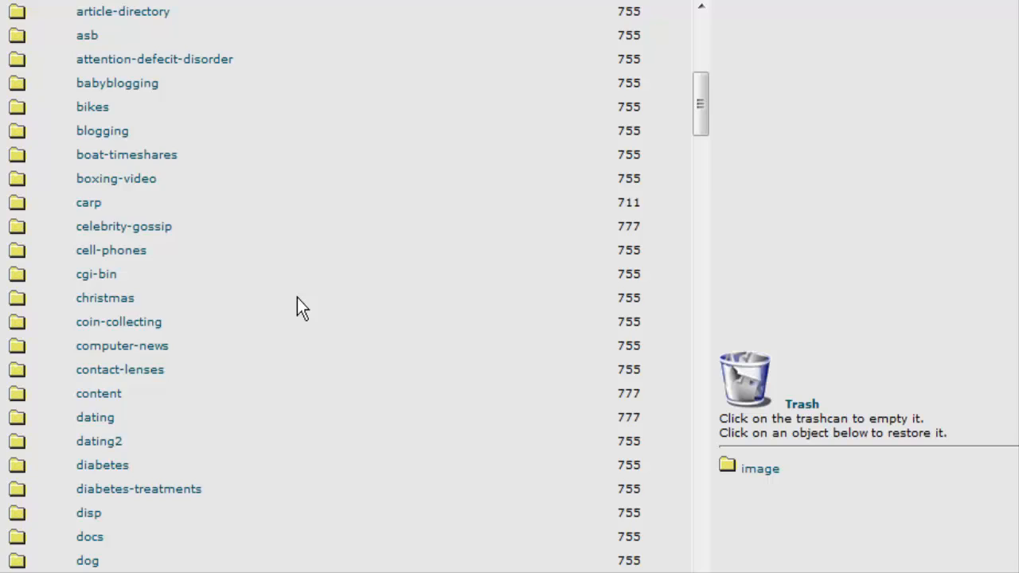
scroll("down", 3)
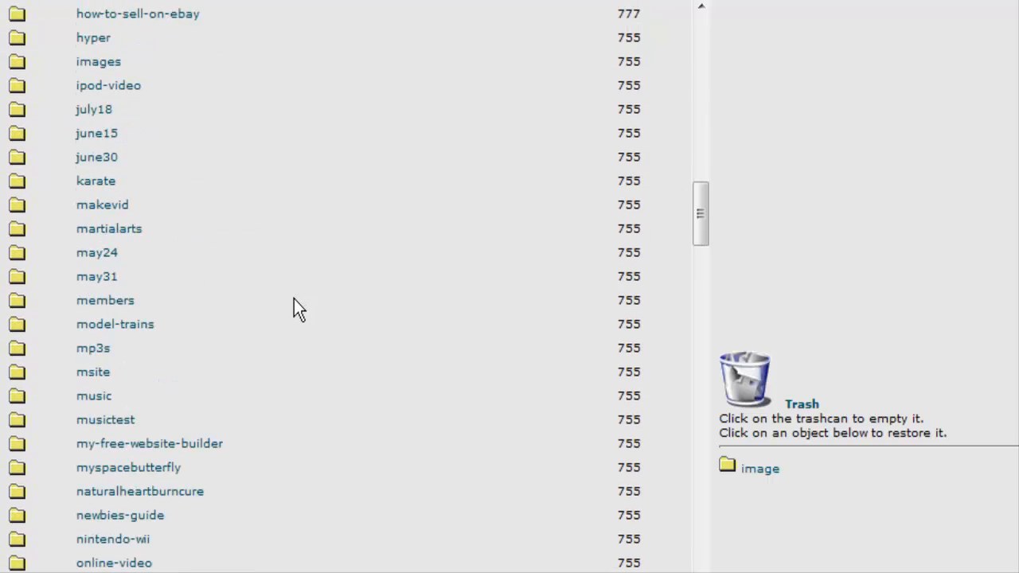
scroll("down", 3)
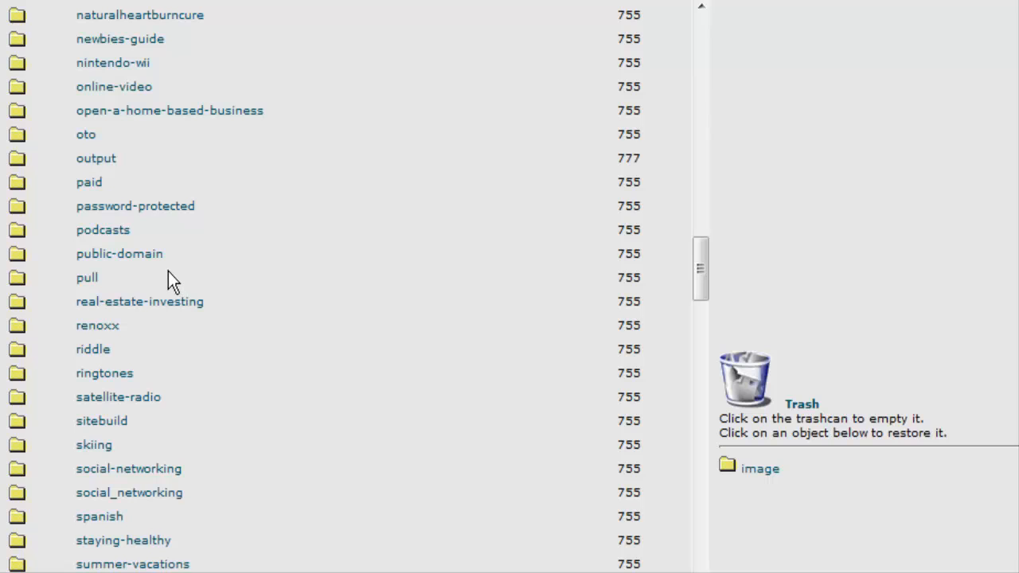
mouse_move(86, 213)
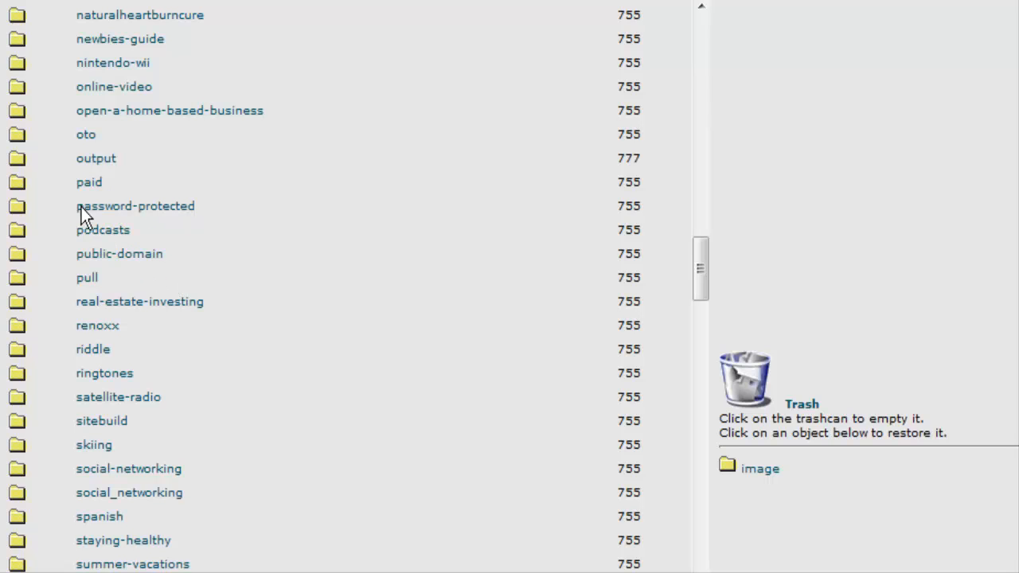
left_click(17, 206)
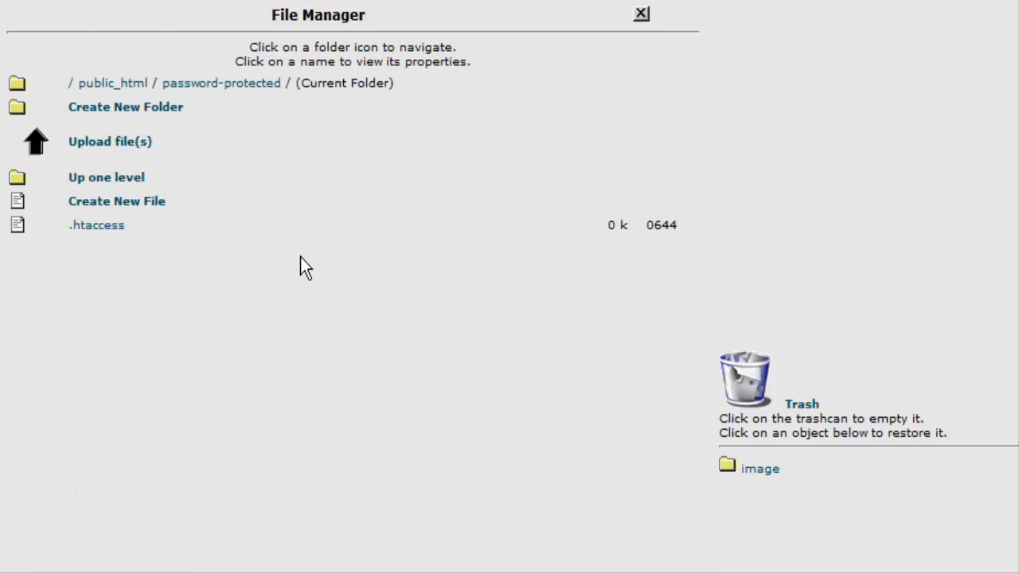
mouse_move(105, 178)
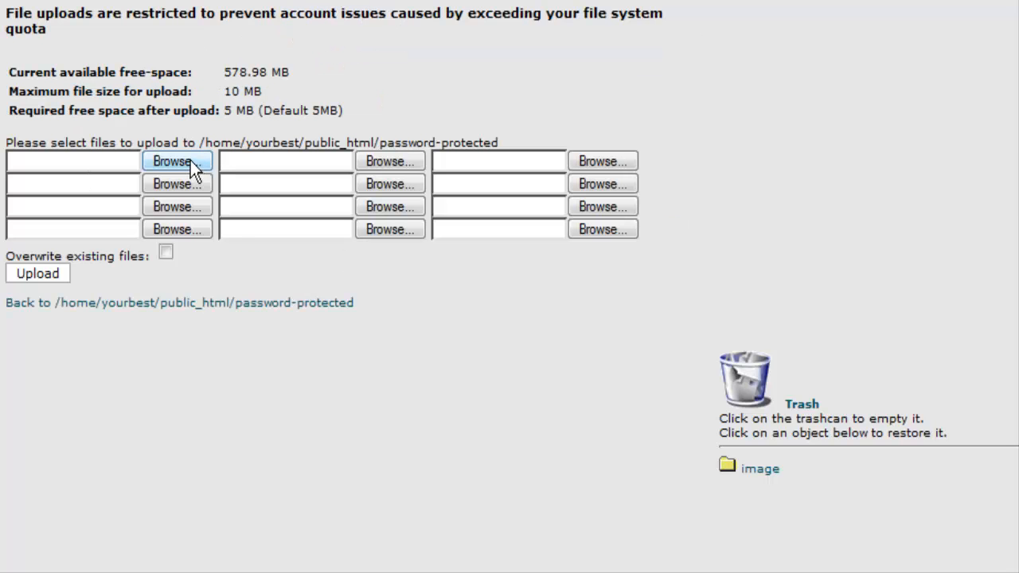
- Upload dlp.html into the password-protected folder via Browse
left_click(175, 161)
type("dlp.html")
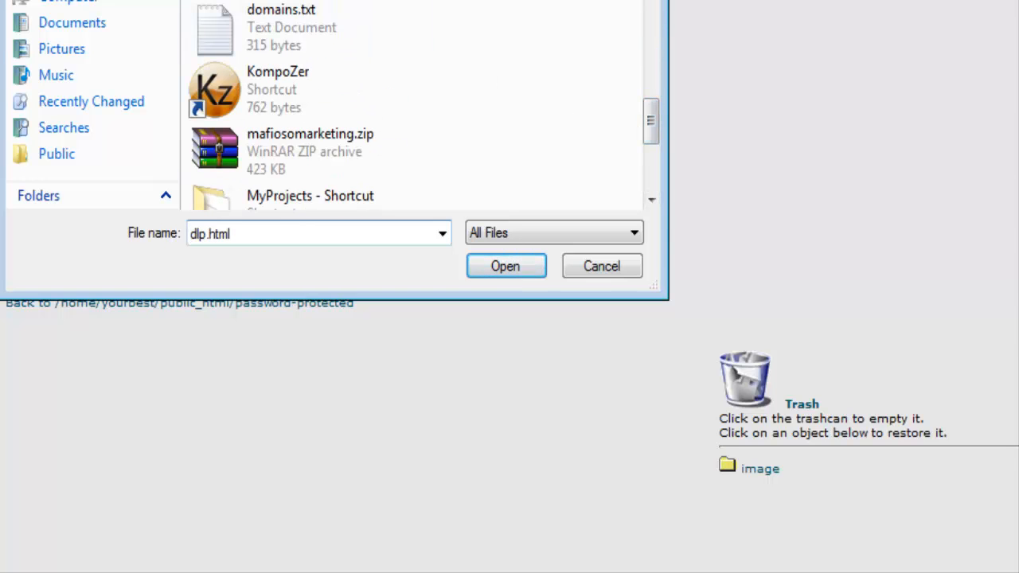
left_click(506, 266)
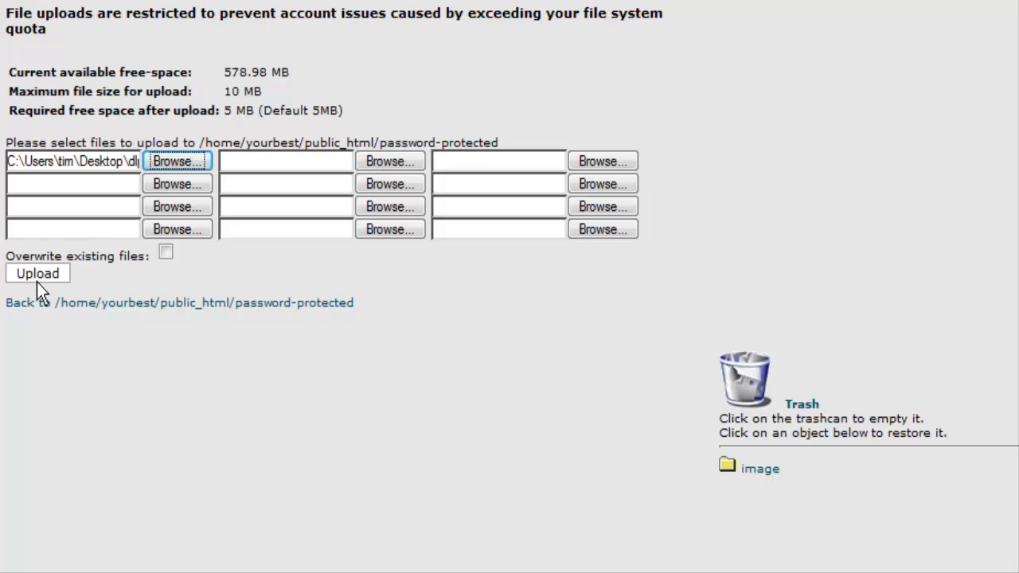
left_click(37, 274)
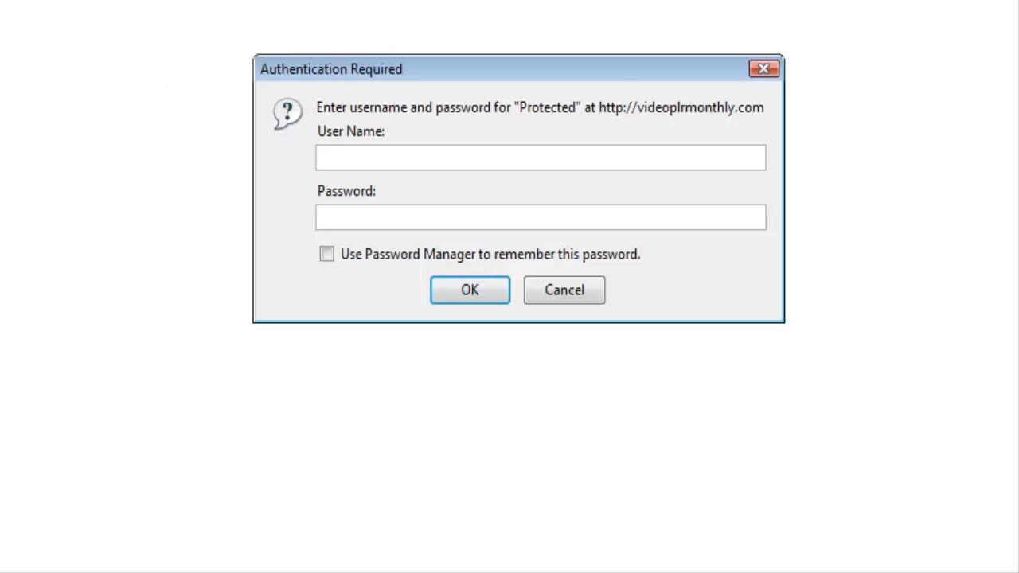
mouse_move(641, 169)
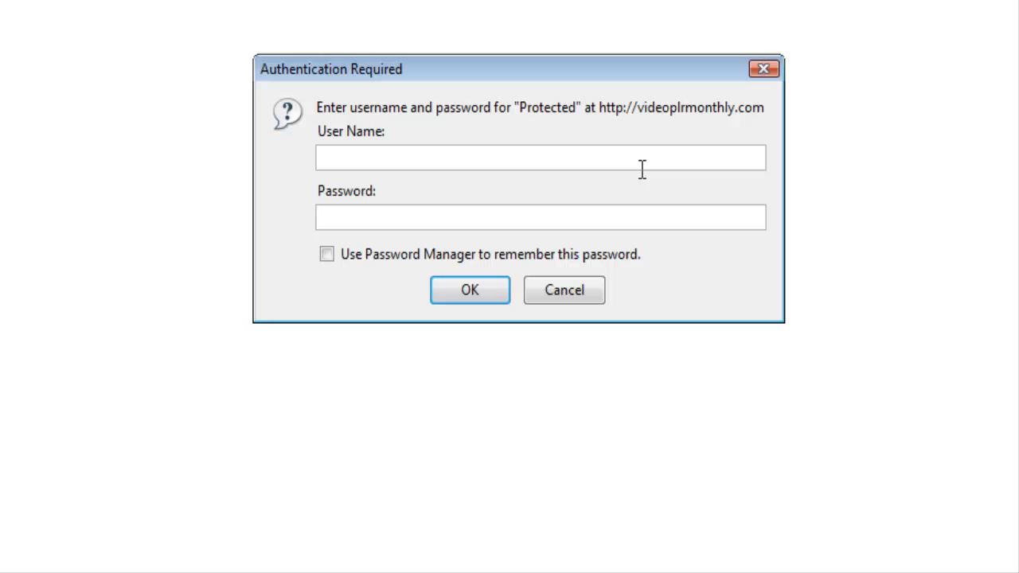
- Enter the username and password in the Authentication Required prompt and submit
type("to")
type("tim")
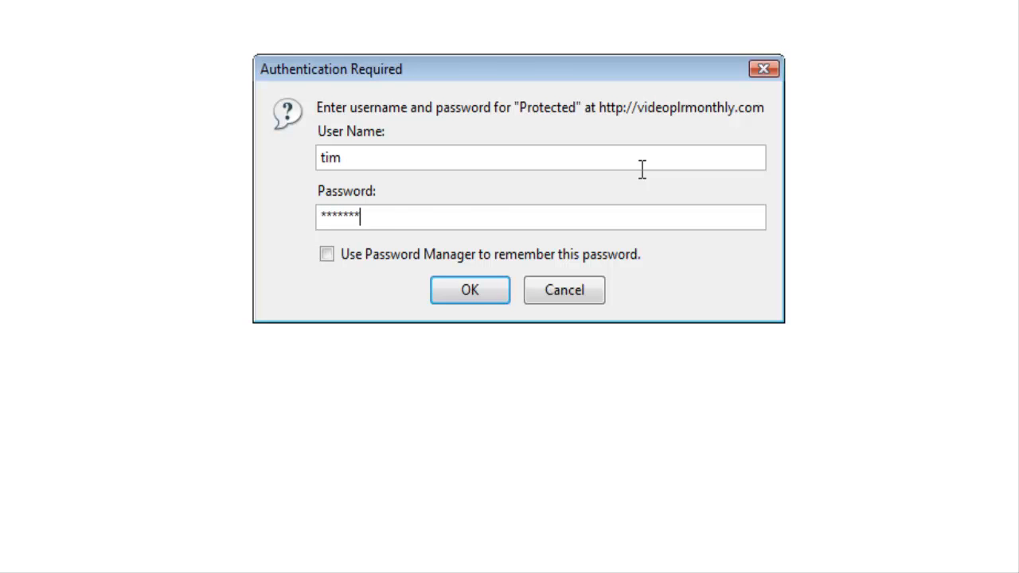
left_click(468, 290)
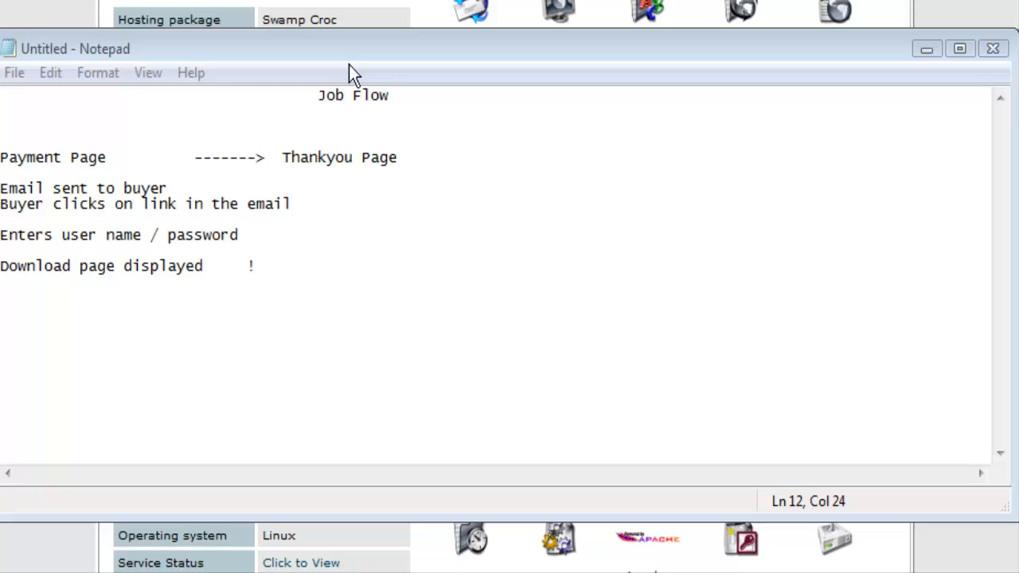
mouse_move(269, 178)
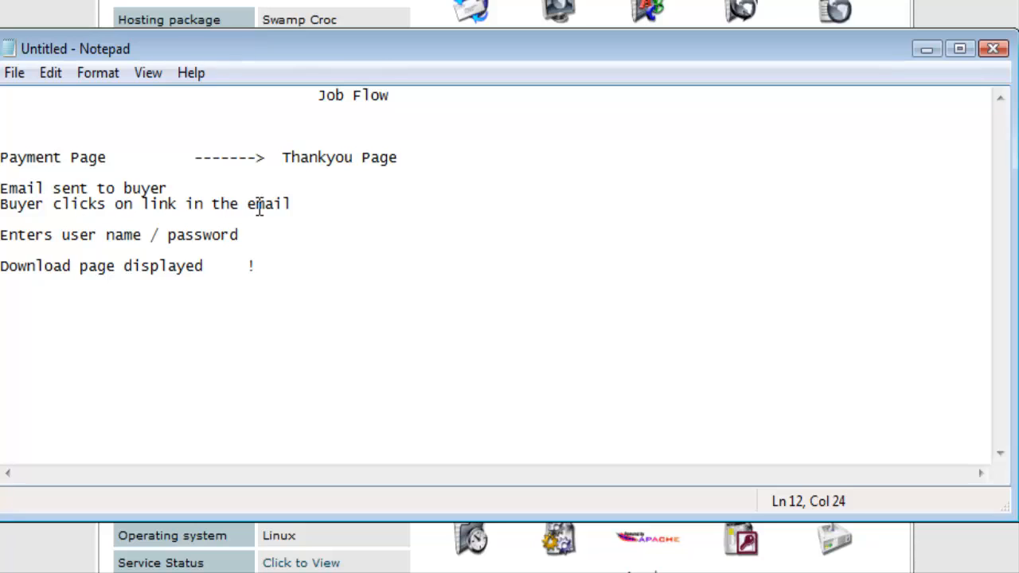
mouse_move(306, 204)
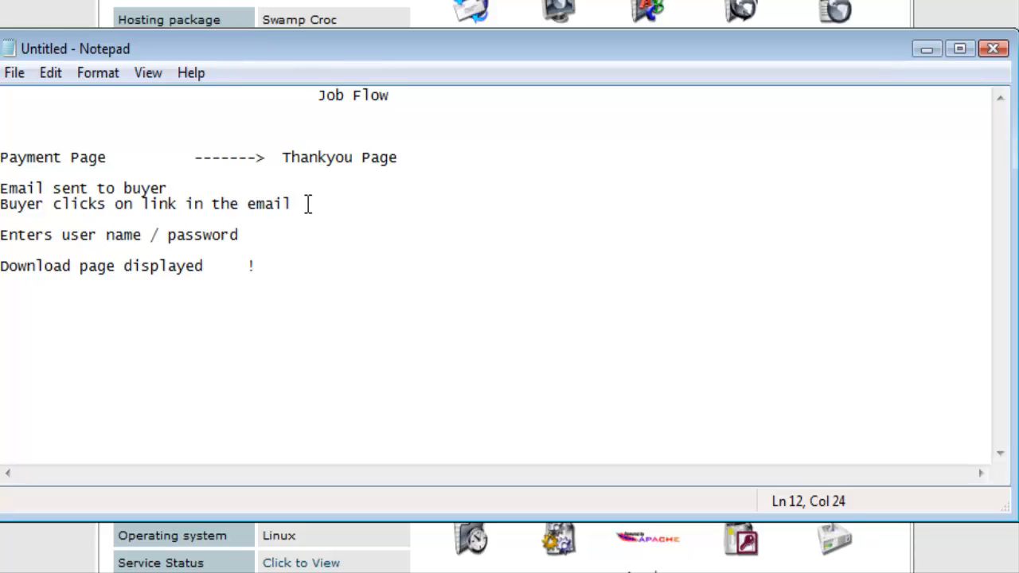